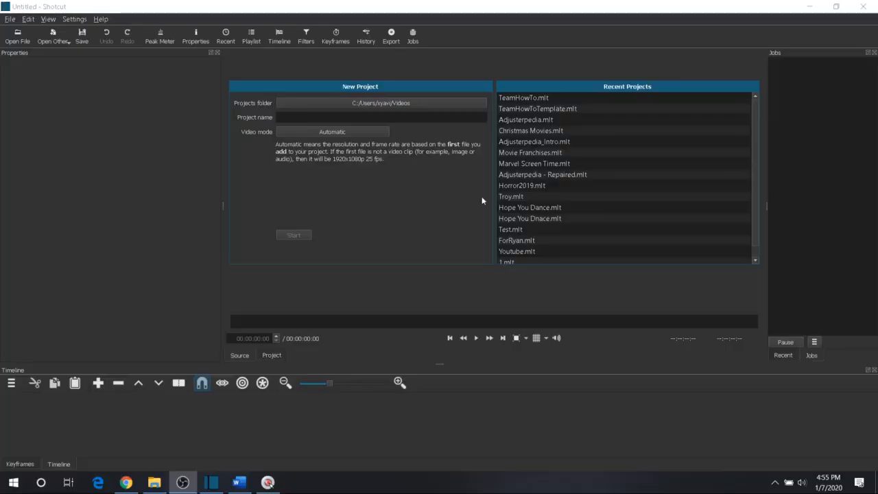
{"action": "mouse_move", "coordinate": [510, 172]}
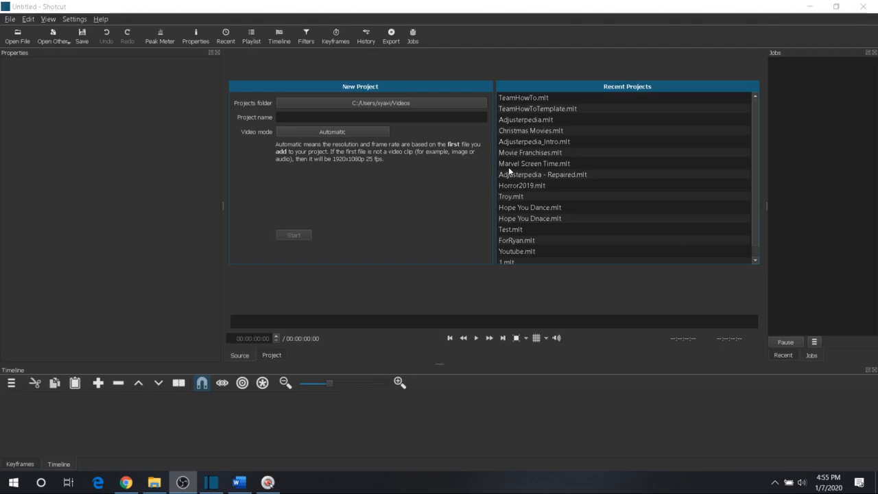
{"action": "mouse_move", "coordinate": [461, 179]}
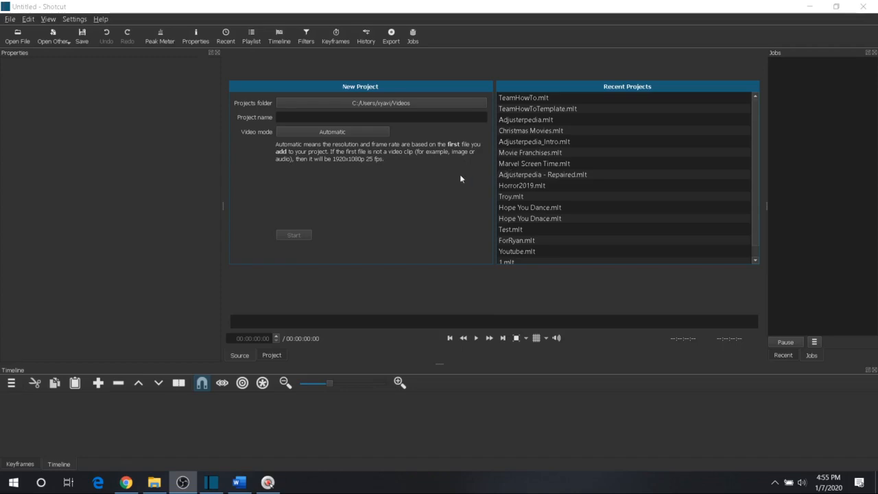
Bring Chrome forward and show the 'Shotcut - Home' page with its free download offer.
{"action": "left_click", "coordinate": [126, 482]}
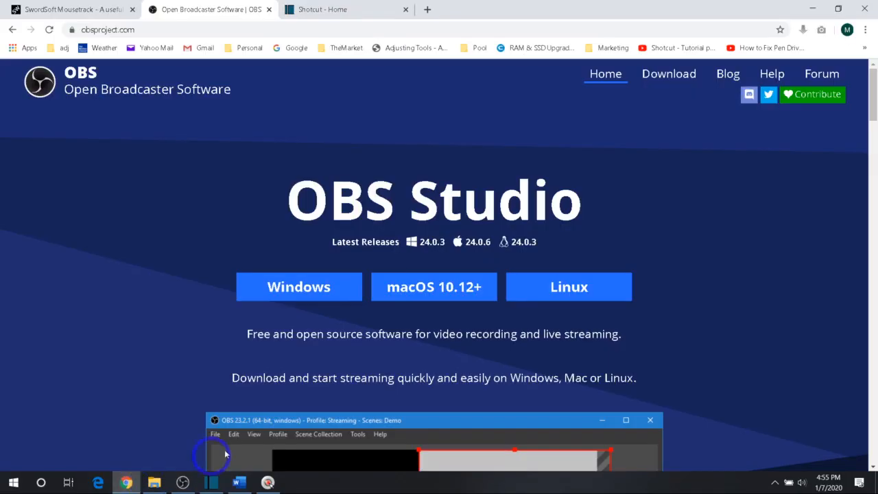
{"action": "left_click", "coordinate": [346, 9]}
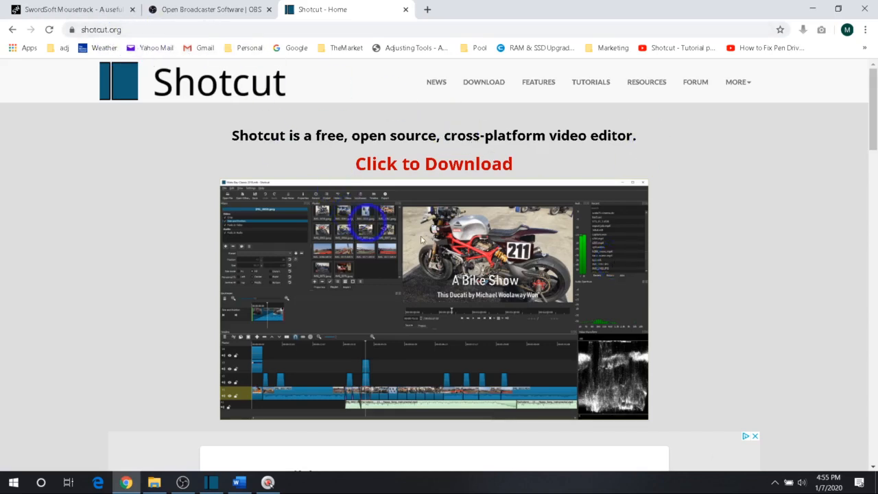
{"action": "mouse_move", "coordinate": [387, 129]}
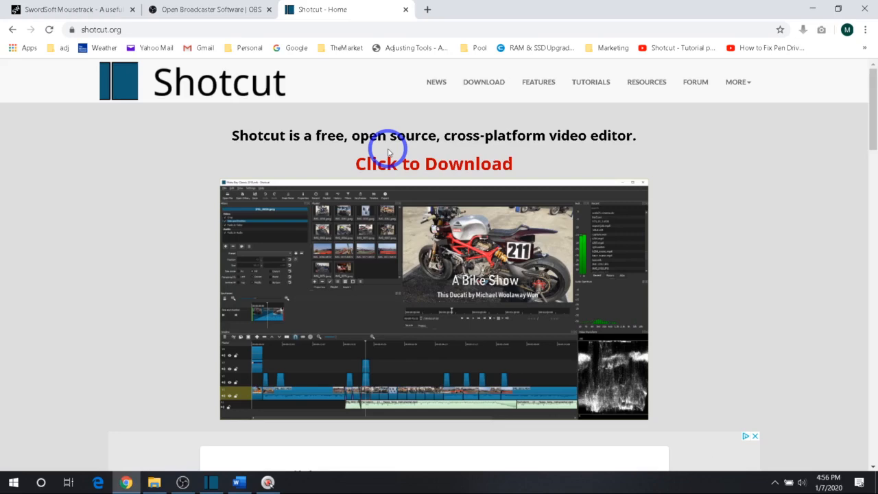
{"action": "mouse_move", "coordinate": [166, 47]}
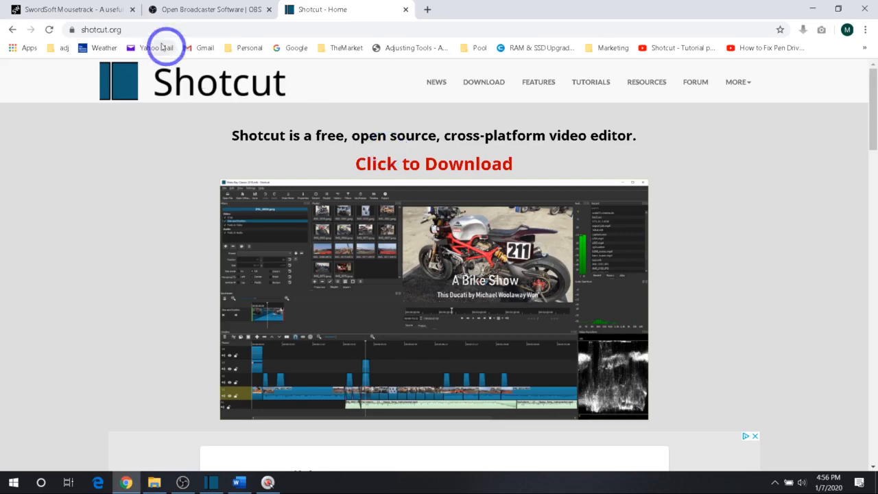
Switch Chrome to the 'Open Broadcaster Software | OBS' homepage tab.
{"action": "left_click", "coordinate": [209, 9]}
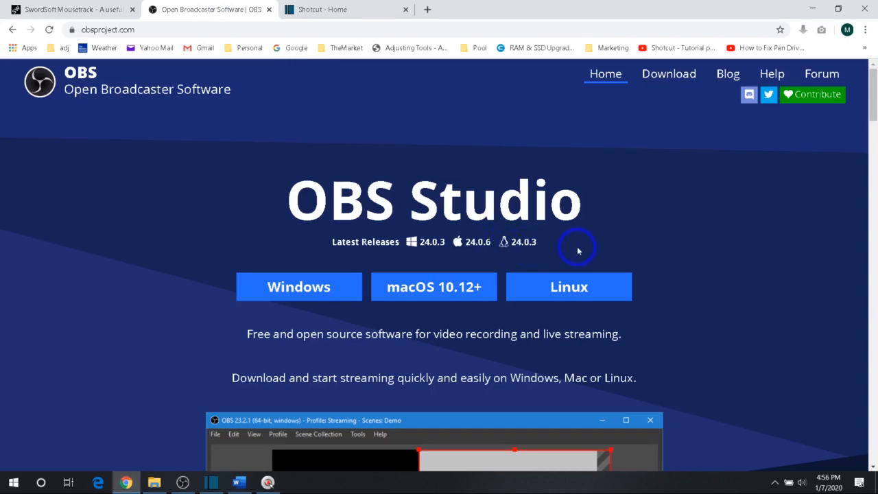
{"action": "mouse_move", "coordinate": [562, 213]}
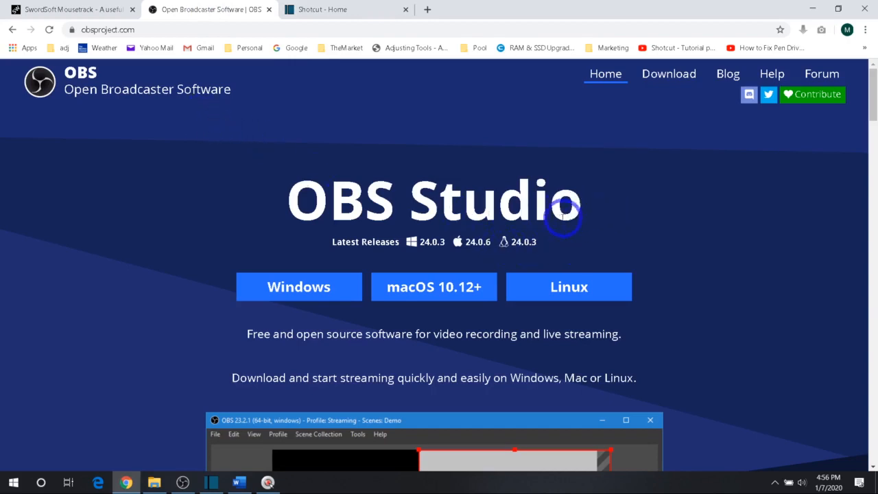
{"action": "mouse_move", "coordinate": [556, 211]}
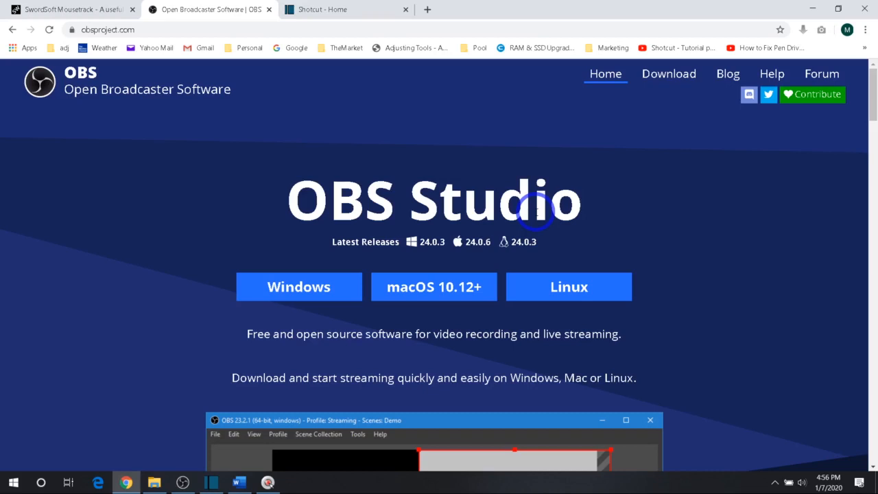
{"action": "mouse_move", "coordinate": [508, 173]}
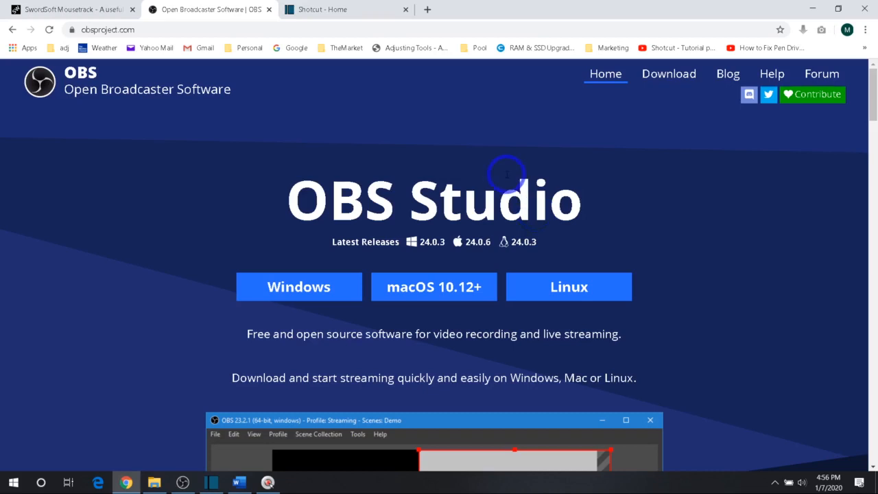
{"action": "mouse_move", "coordinate": [624, 137]}
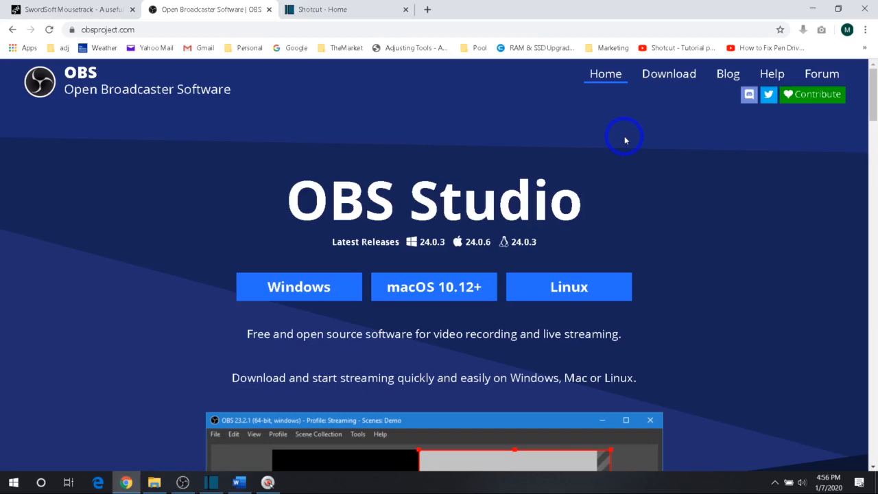
{"action": "mouse_move", "coordinate": [379, 88]}
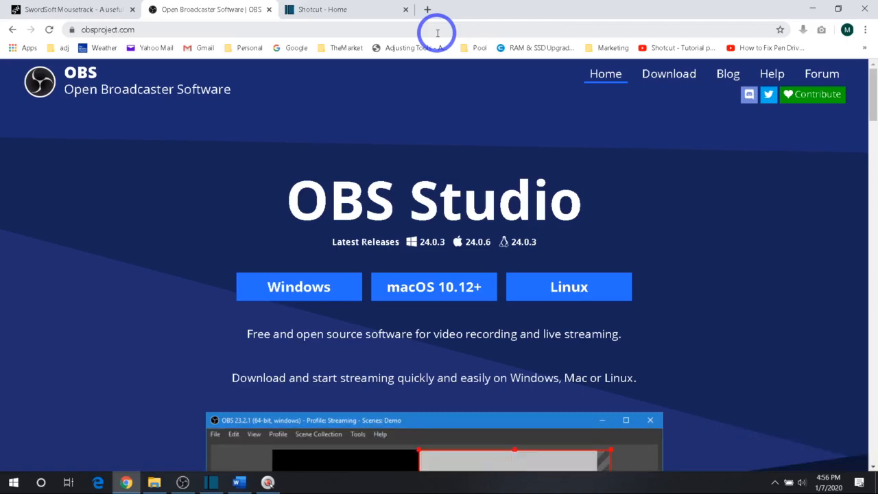
{"action": "mouse_move", "coordinate": [433, 125]}
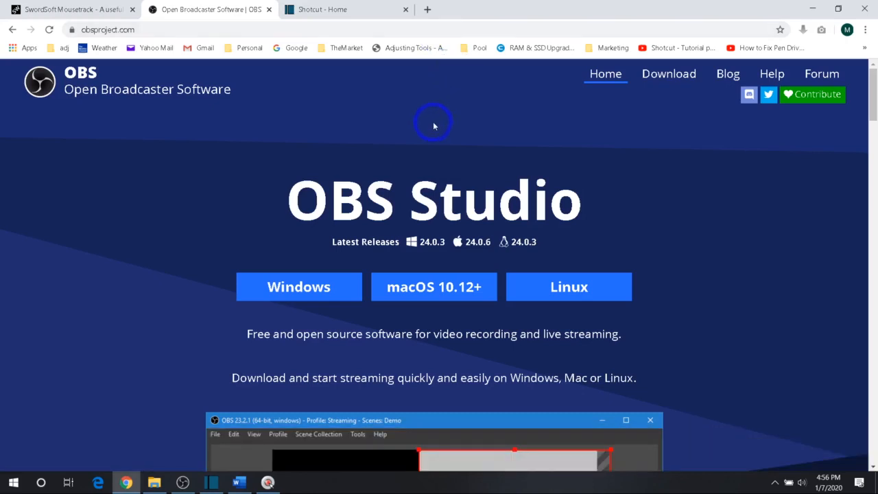
{"action": "mouse_move", "coordinate": [477, 144]}
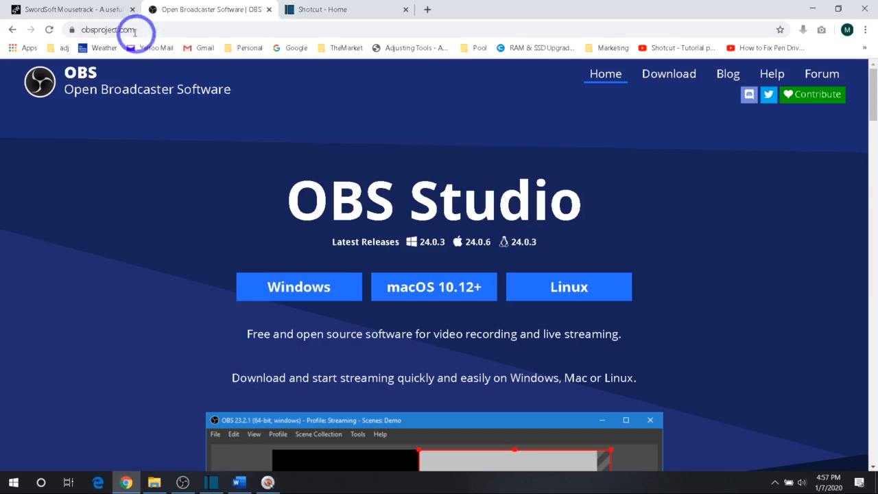
Show the SwordSoft Mousetrack tab and scroll down and back up through its page.
{"action": "left_click", "coordinate": [69, 9]}
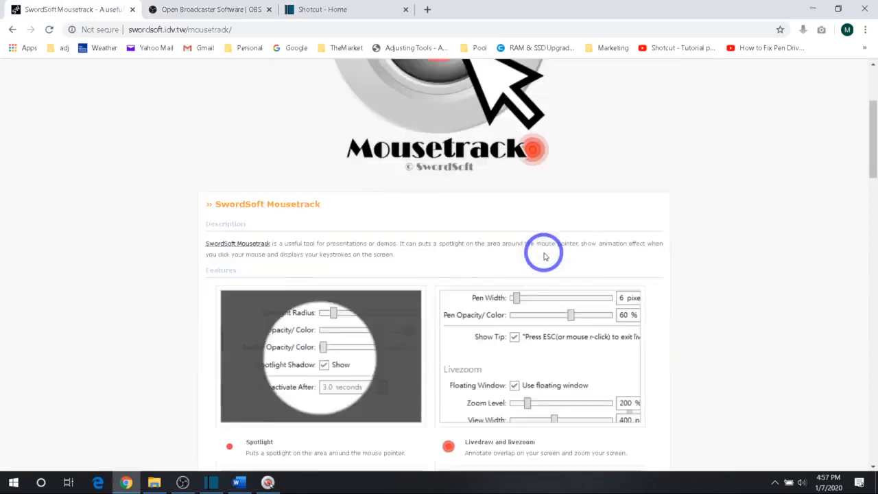
{"action": "scroll", "scroll_direction": "down", "scroll_amount": 3}
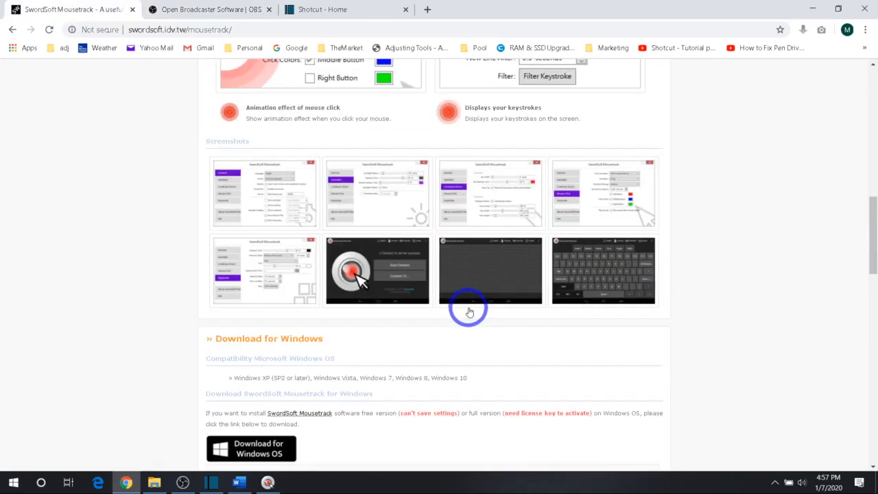
{"action": "scroll", "scroll_direction": "up", "scroll_amount": 3}
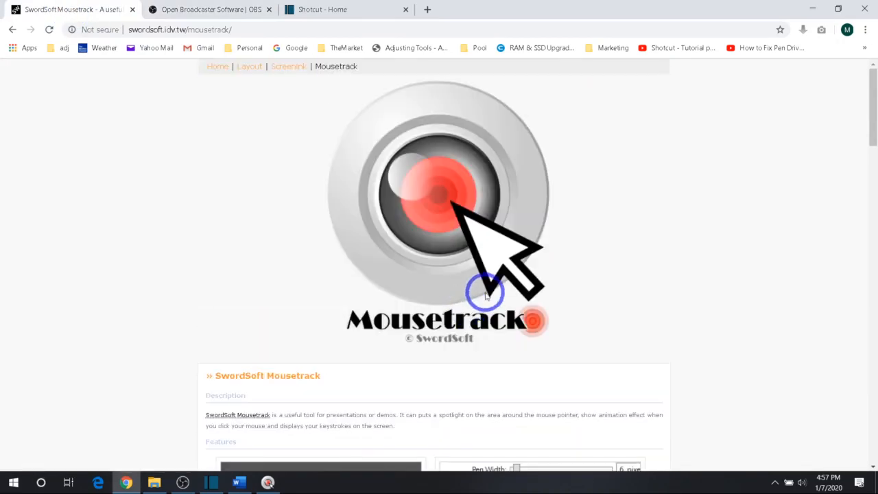
{"action": "mouse_move", "coordinate": [418, 288]}
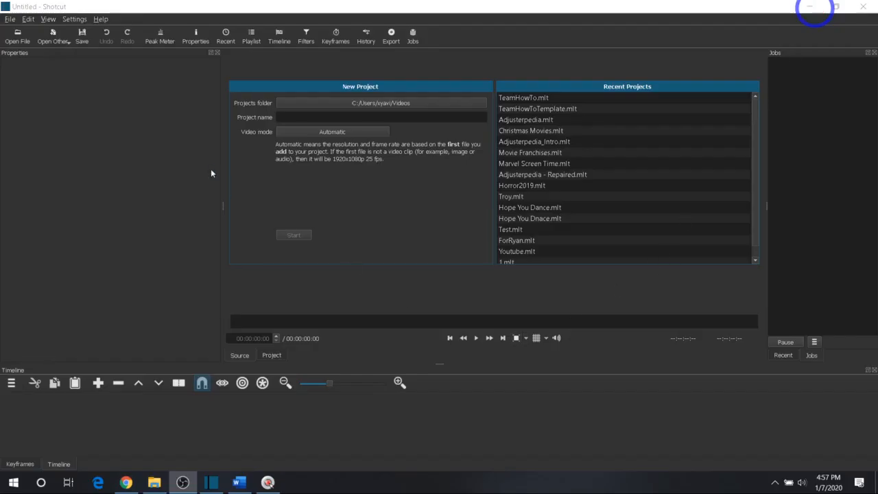
{"action": "mouse_move", "coordinate": [472, 224]}
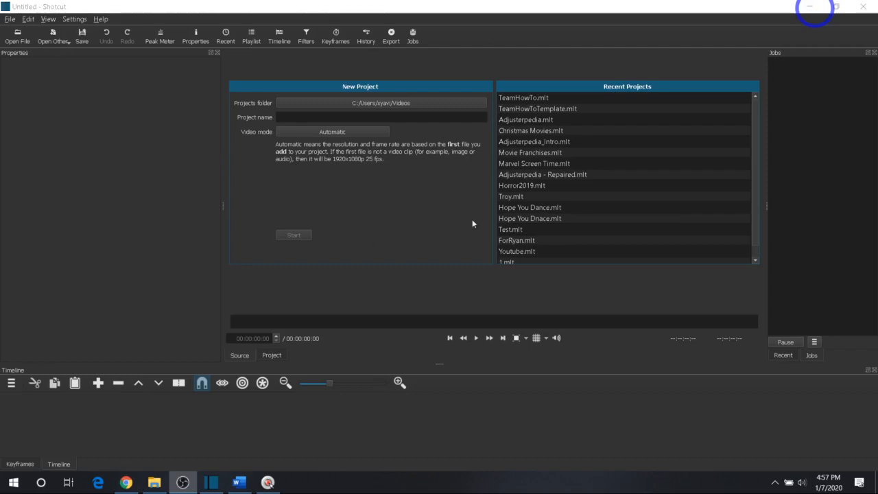
{"action": "mouse_move", "coordinate": [548, 170]}
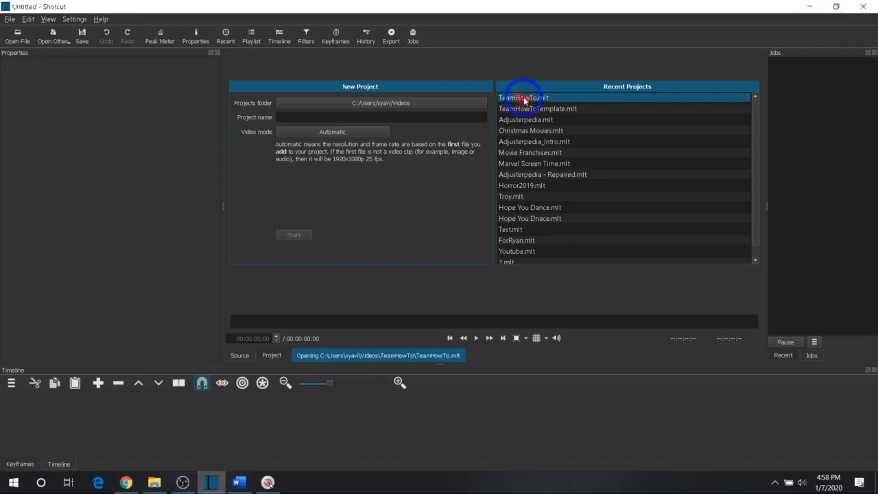
Open TeamHowTo.mlt from Shotcut's Recent Projects list.
{"action": "double_click", "coordinate": [523, 97]}
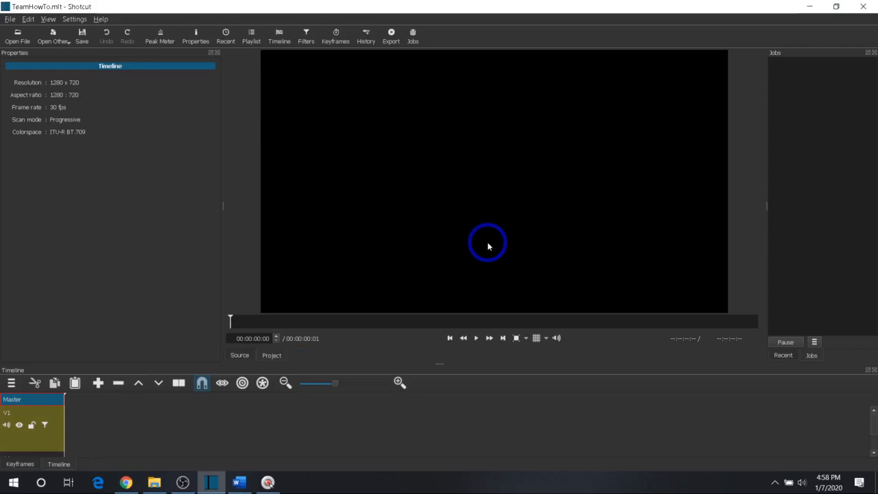
{"action": "mouse_move", "coordinate": [407, 144]}
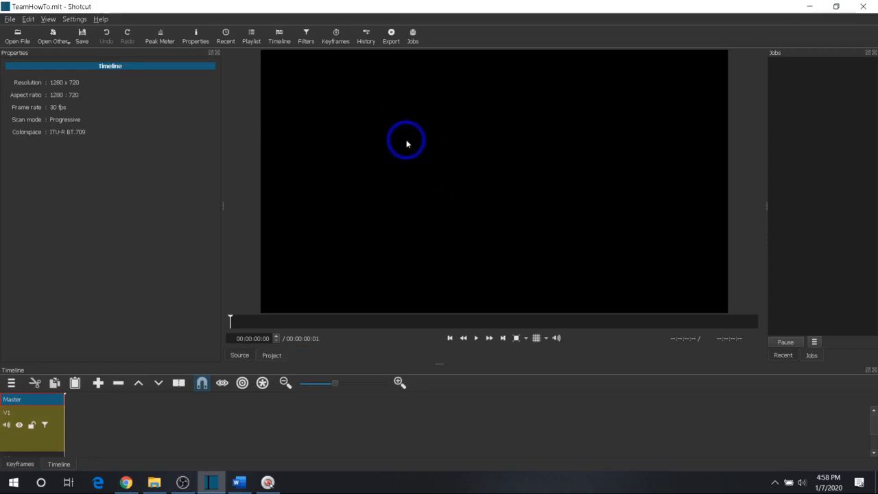
{"action": "mouse_move", "coordinate": [412, 173]}
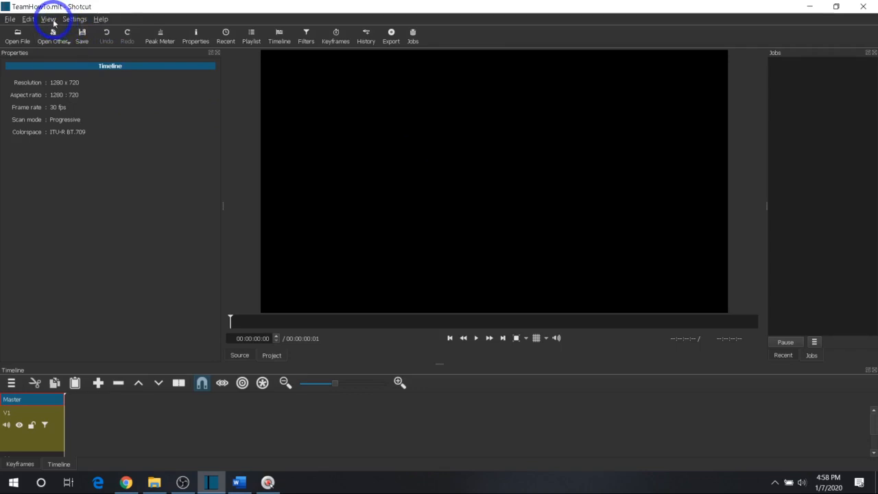
Show the Playlist, Filters and Export panels through the View menu.
{"action": "left_click", "coordinate": [49, 18]}
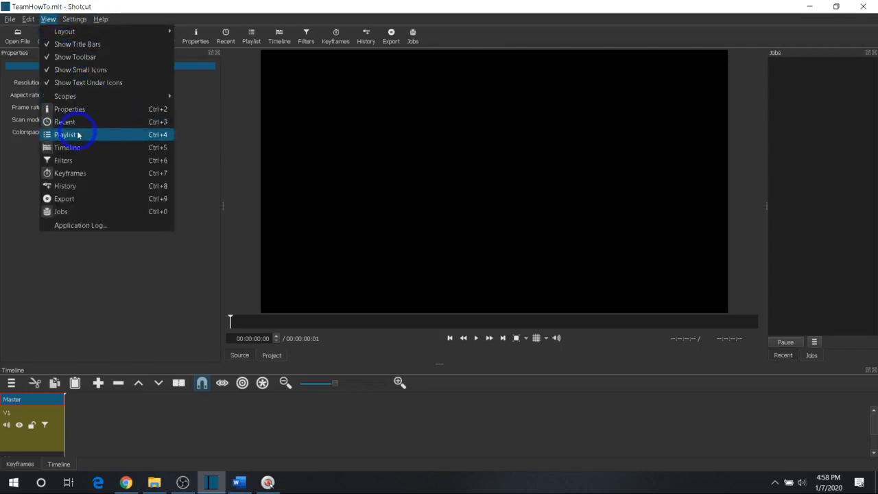
{"action": "left_click", "coordinate": [65, 134]}
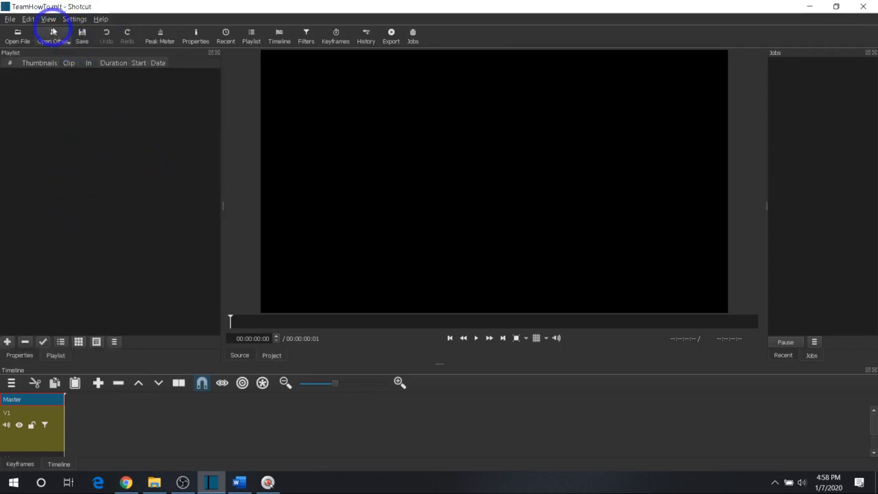
{"action": "left_click", "coordinate": [48, 19]}
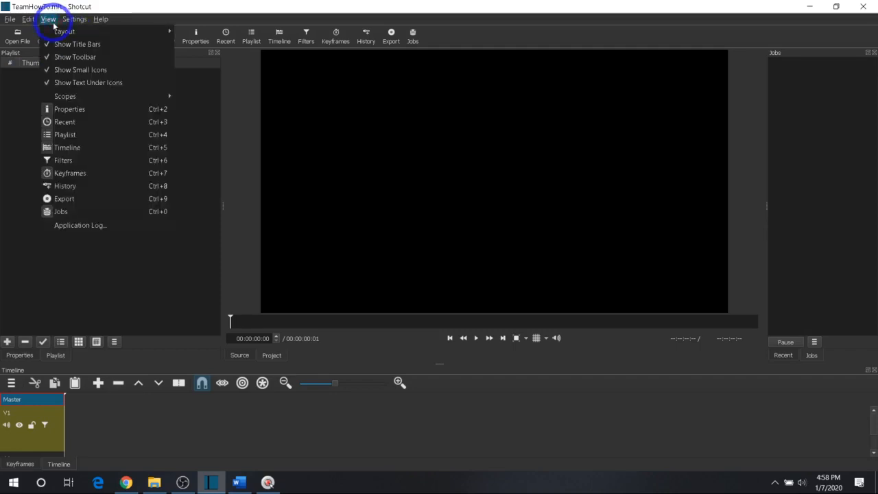
{"action": "mouse_move", "coordinate": [89, 160]}
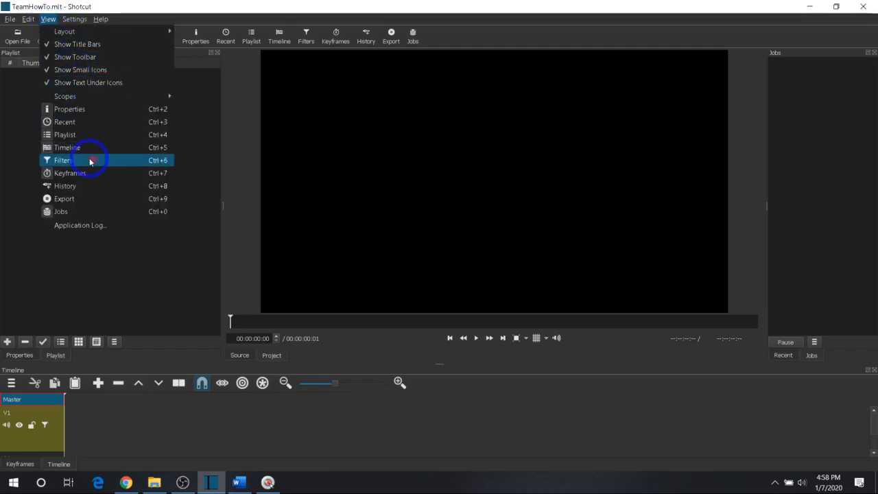
{"action": "left_click", "coordinate": [62, 160]}
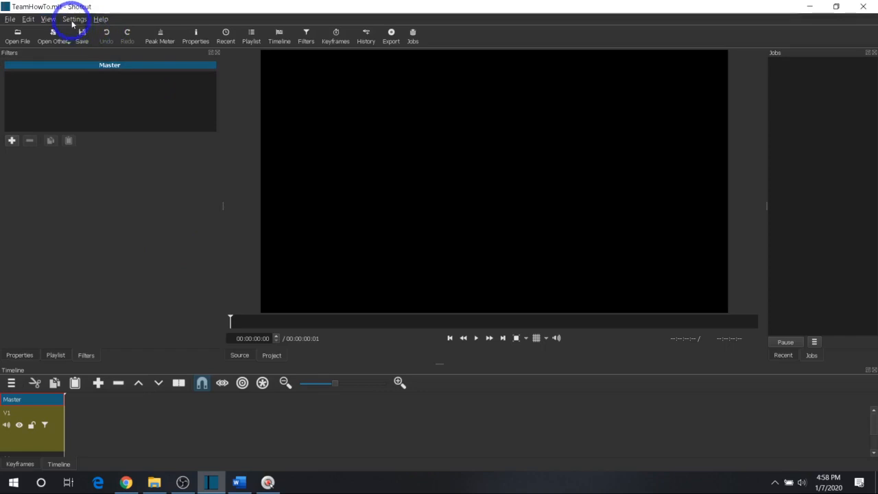
{"action": "left_click", "coordinate": [48, 18]}
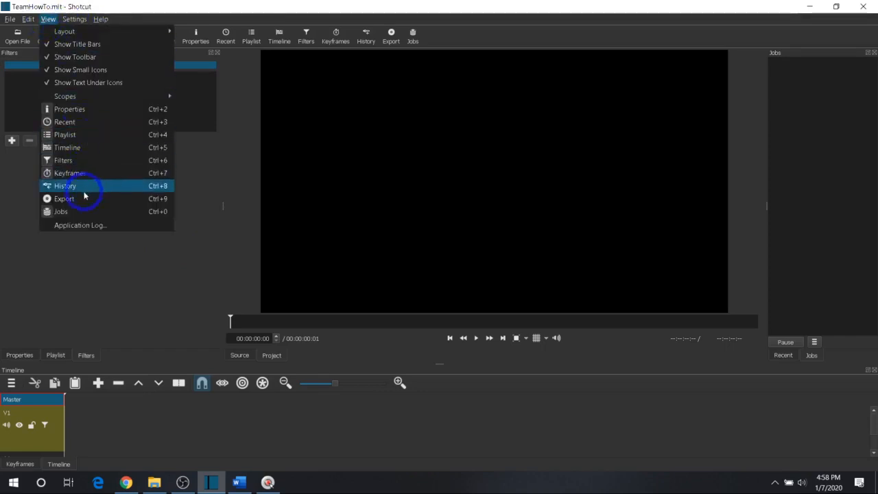
{"action": "left_click", "coordinate": [64, 199]}
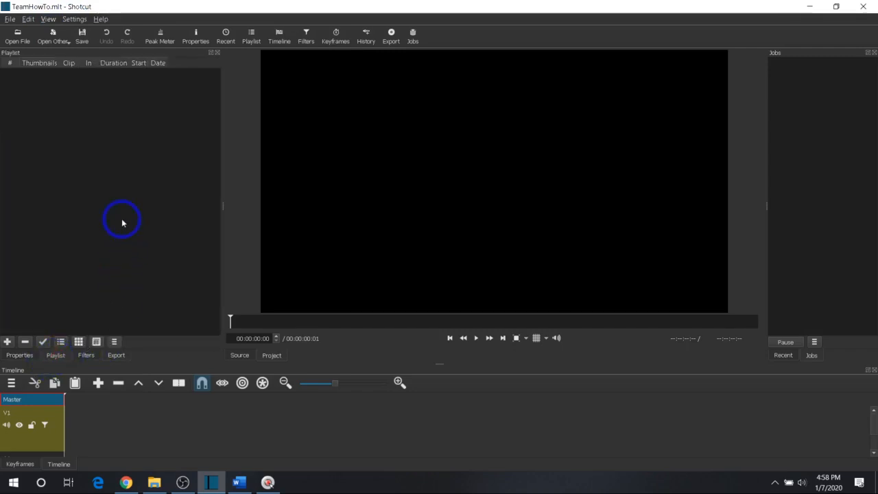
{"action": "mouse_move", "coordinate": [72, 413]}
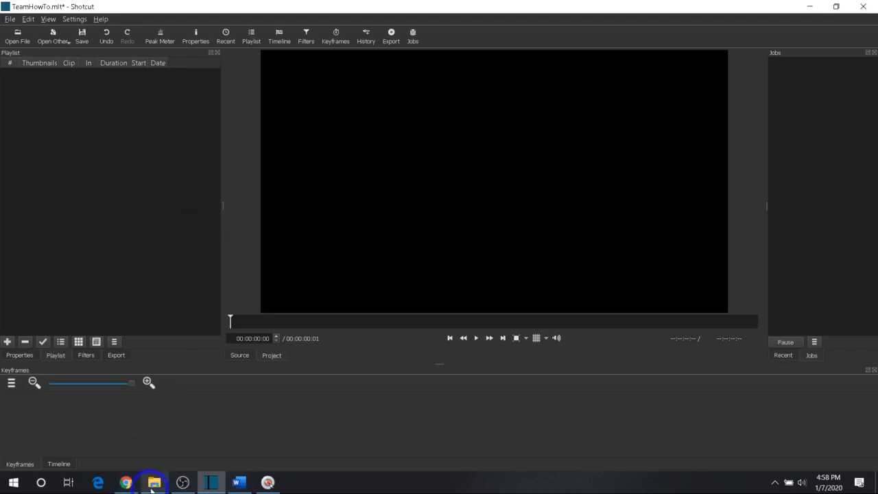
Rename the three recordings in File Explorer to 1.mov, 2.mov and 3.mov.
{"action": "left_click", "coordinate": [154, 483]}
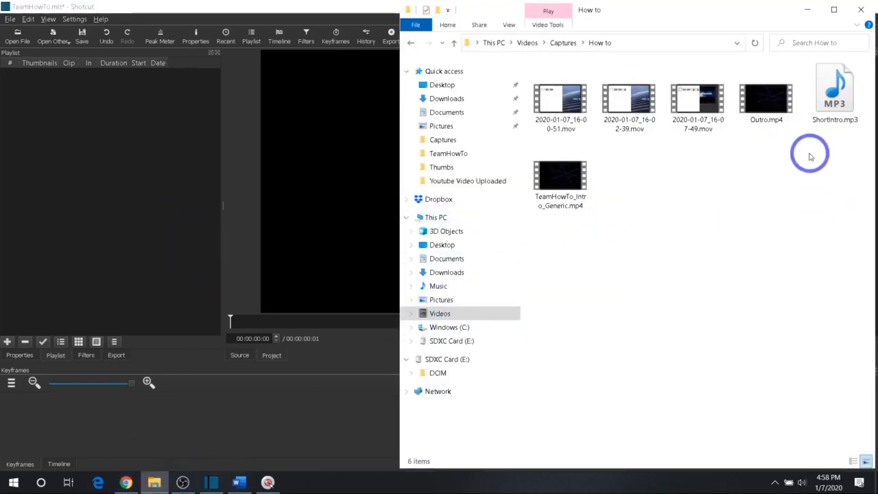
{"action": "left_click", "coordinate": [560, 103]}
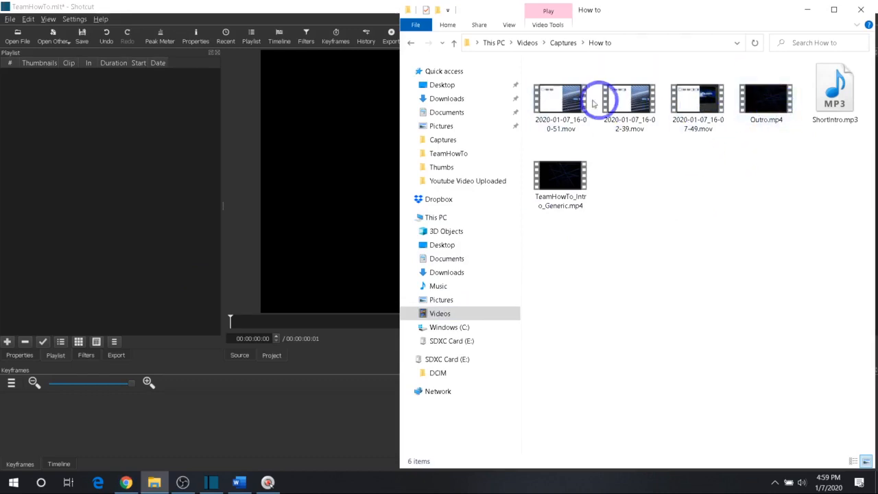
{"action": "mouse_move", "coordinate": [697, 203]}
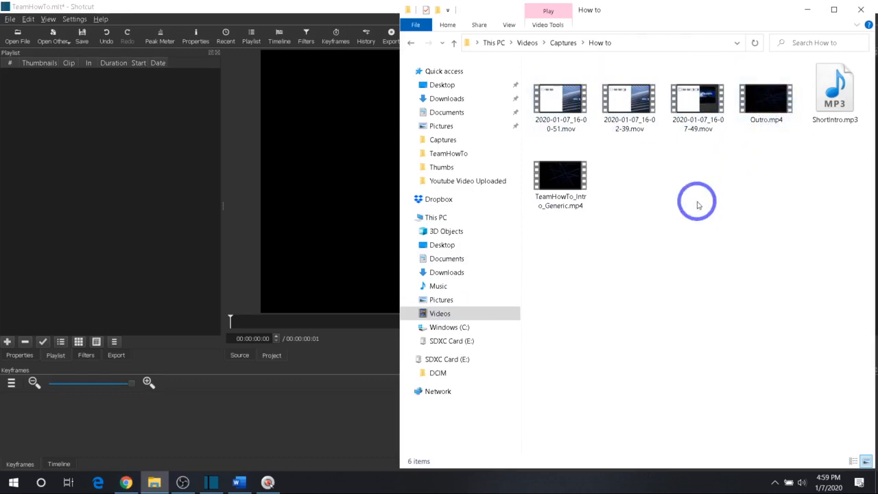
{"action": "mouse_move", "coordinate": [594, 149]}
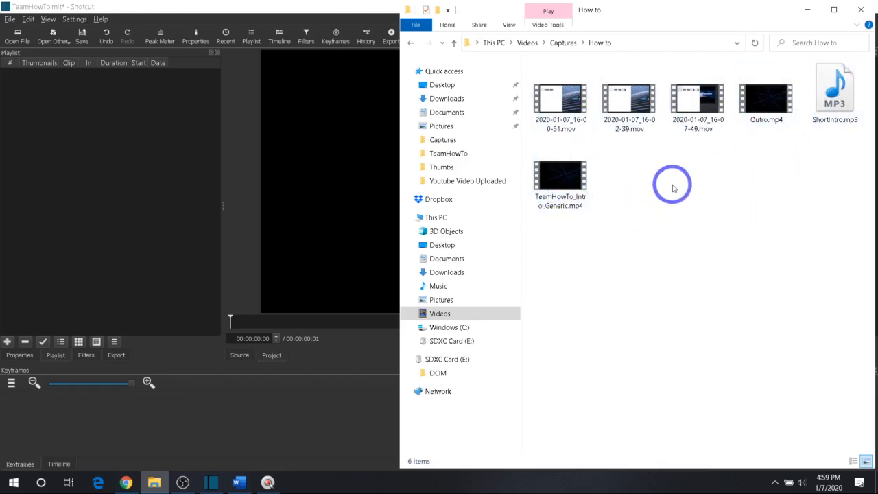
{"action": "mouse_move", "coordinate": [679, 251]}
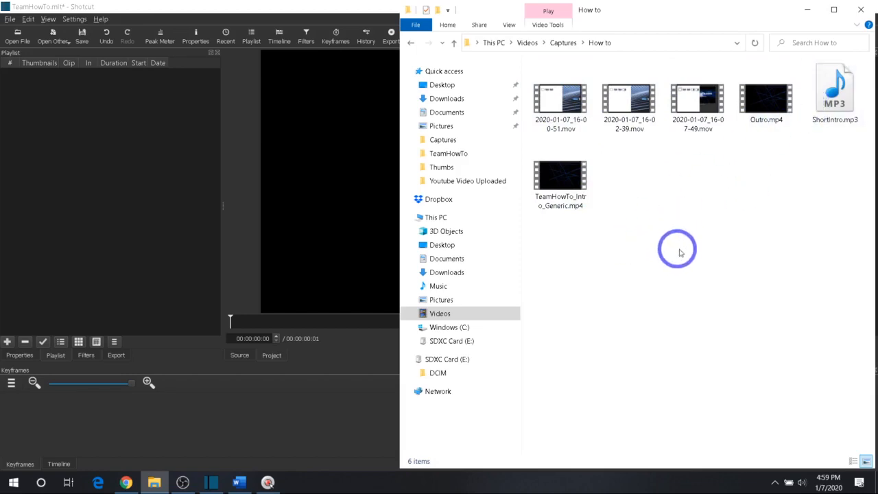
{"action": "left_click", "coordinate": [561, 99]}
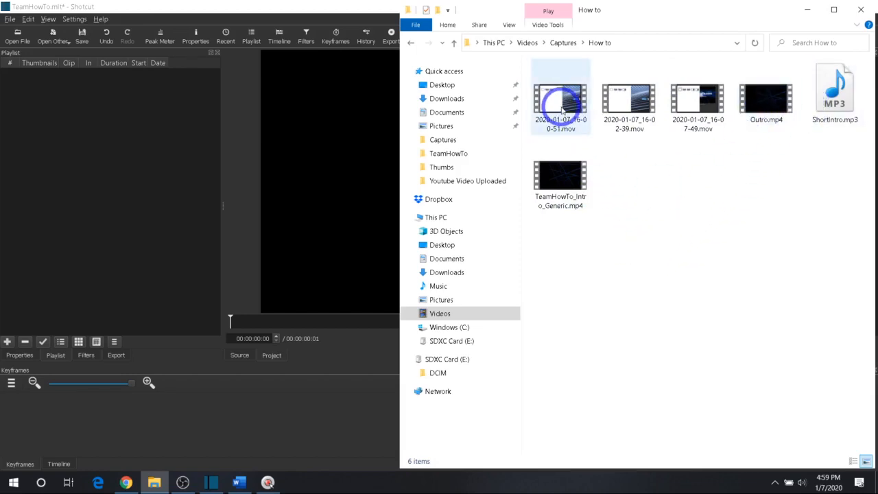
{"action": "left_click", "coordinate": [765, 96]}
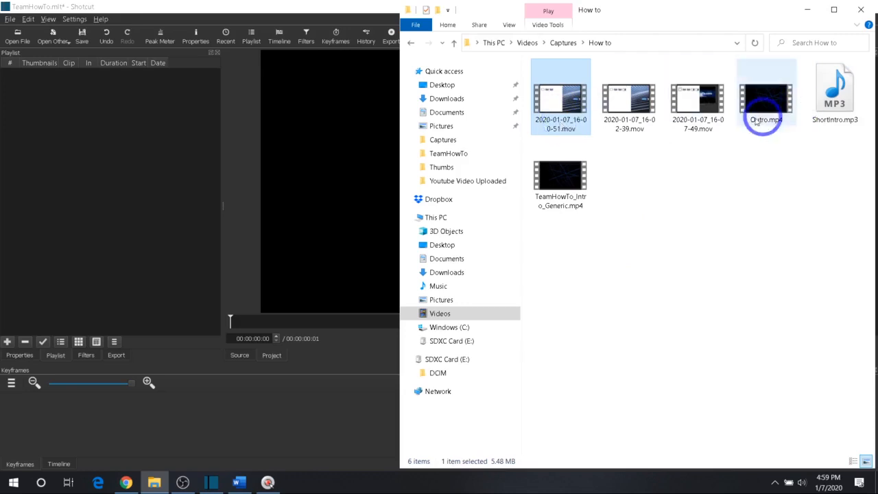
{"action": "mouse_move", "coordinate": [561, 99]}
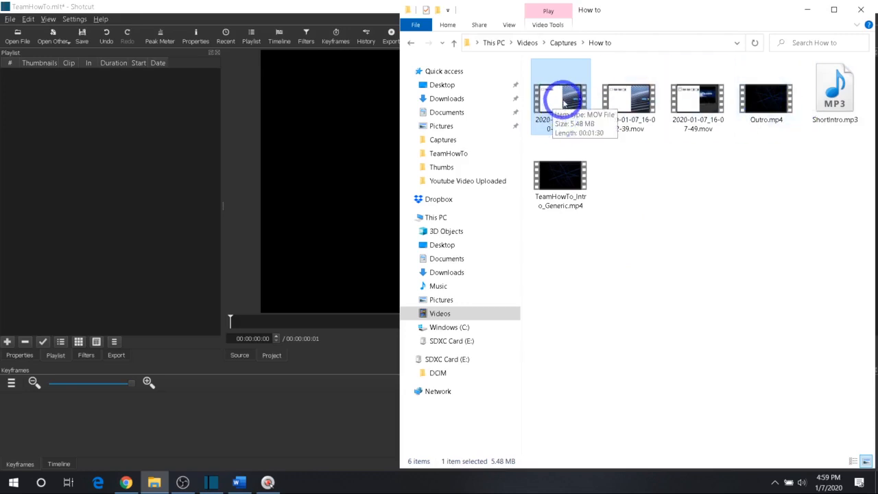
{"action": "key", "text": "F2"}
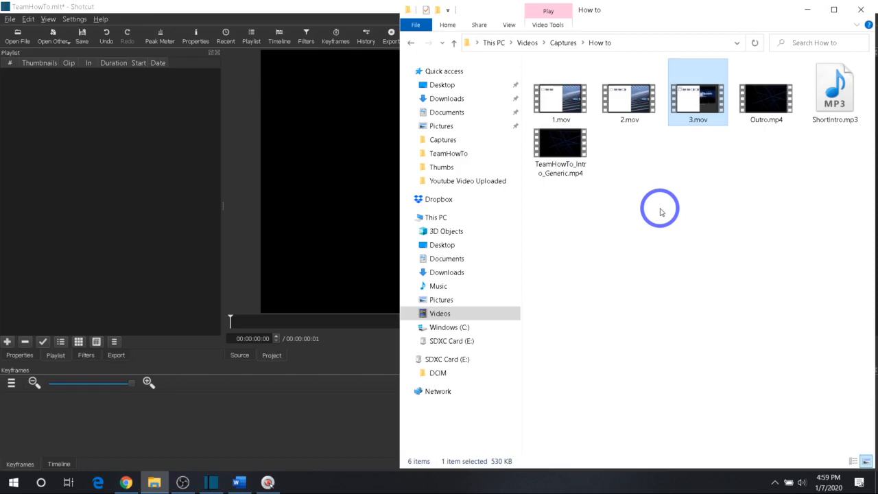
{"action": "mouse_move", "coordinate": [665, 209]}
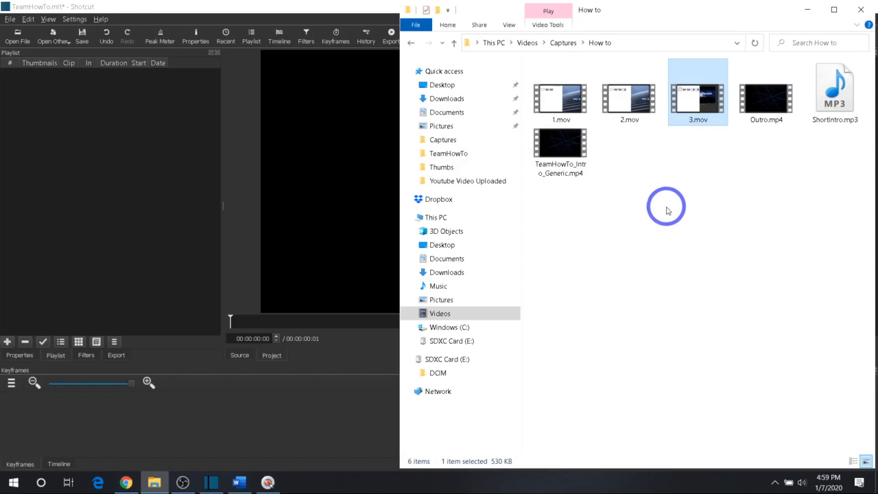
{"action": "mouse_move", "coordinate": [679, 211]}
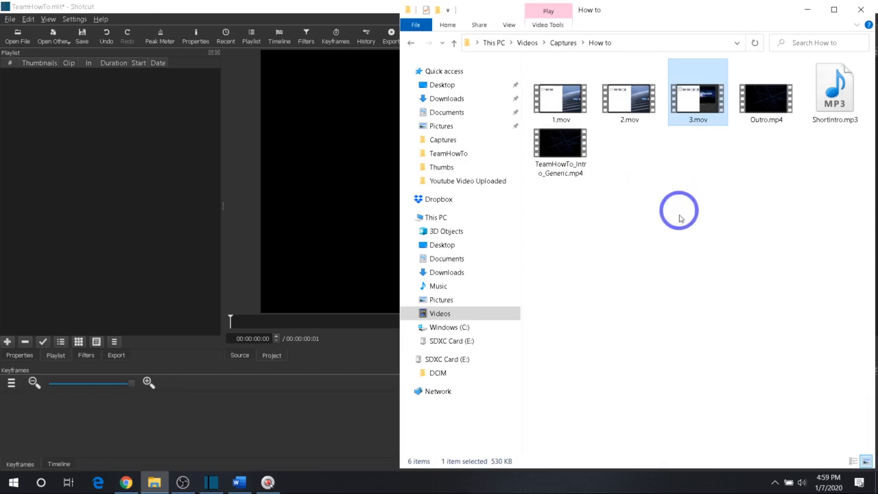
Select all six media files for Shotcut's playlist, then minimize Explorer.
{"action": "left_click", "coordinate": [562, 96]}
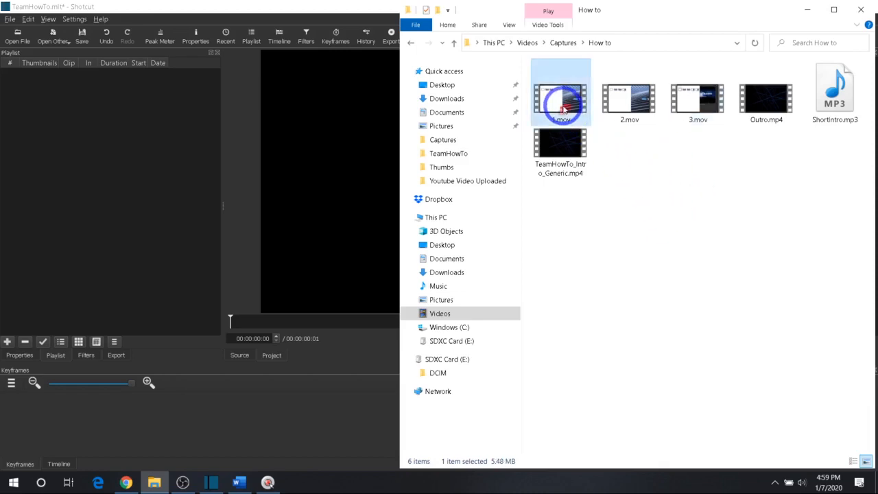
{"action": "left_click", "coordinate": [629, 99]}
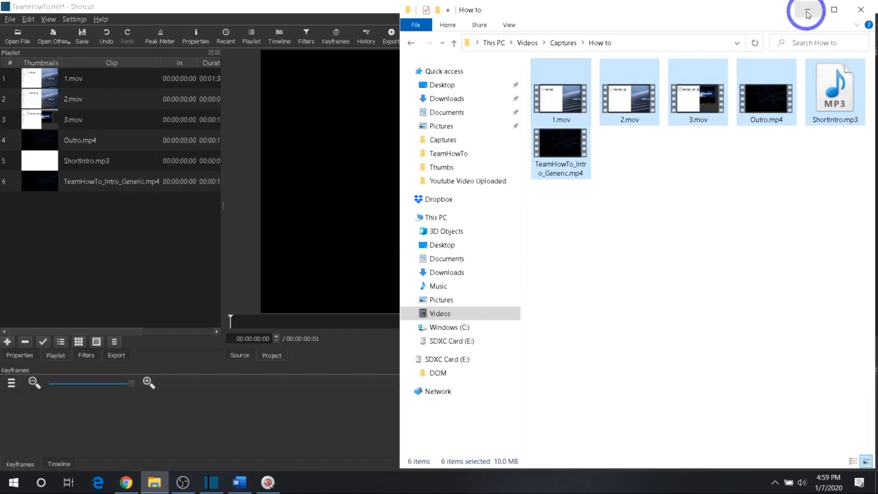
{"action": "left_click", "coordinate": [806, 12]}
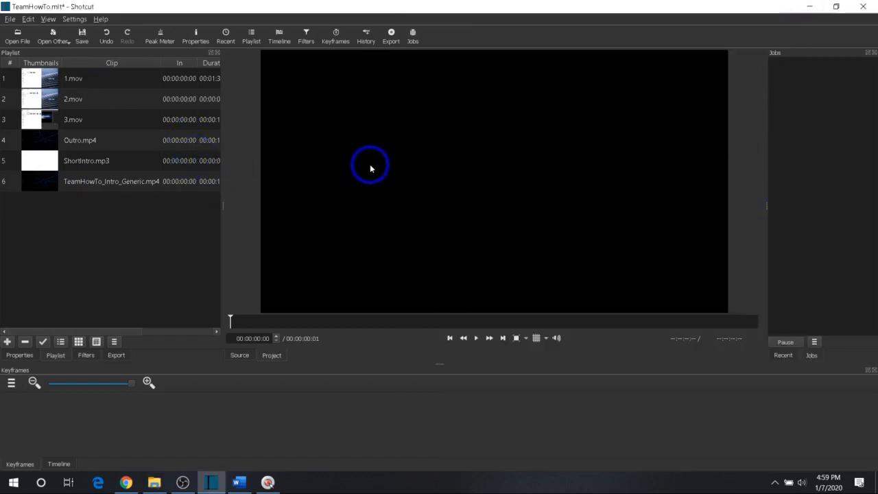
{"action": "mouse_move", "coordinate": [307, 103]}
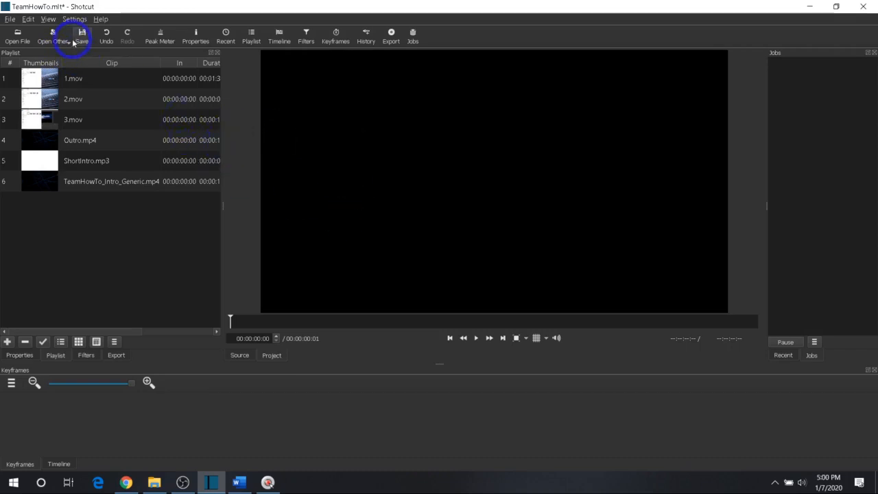
Save the TeamHowTo project with the toolbar Save button.
{"action": "left_click", "coordinate": [81, 35]}
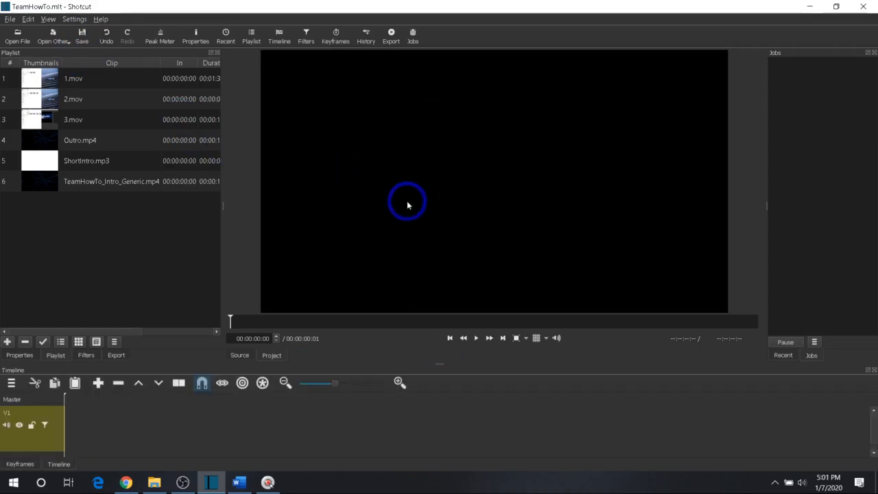
{"action": "mouse_move", "coordinate": [52, 138]}
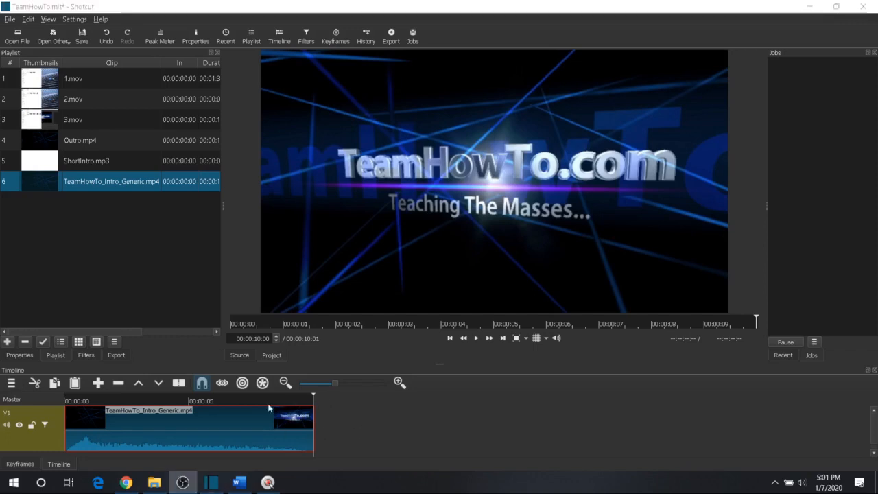
{"action": "mouse_move", "coordinate": [451, 349]}
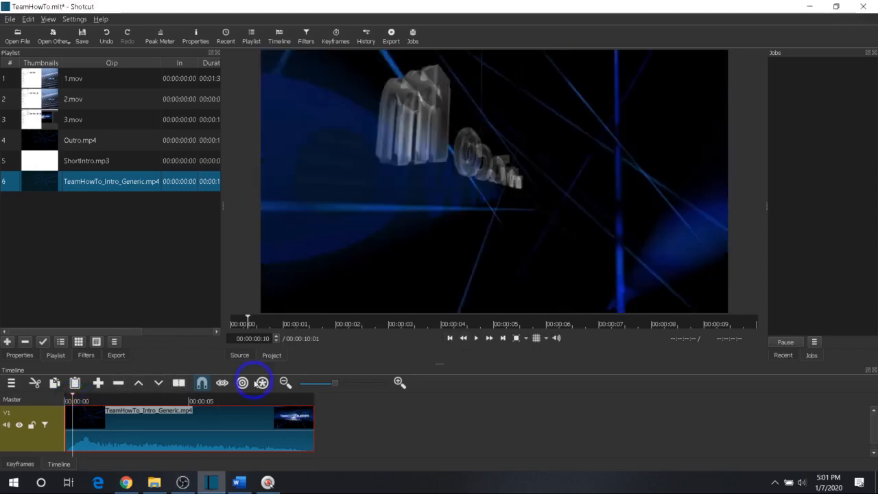
{"action": "left_click", "coordinate": [476, 337]}
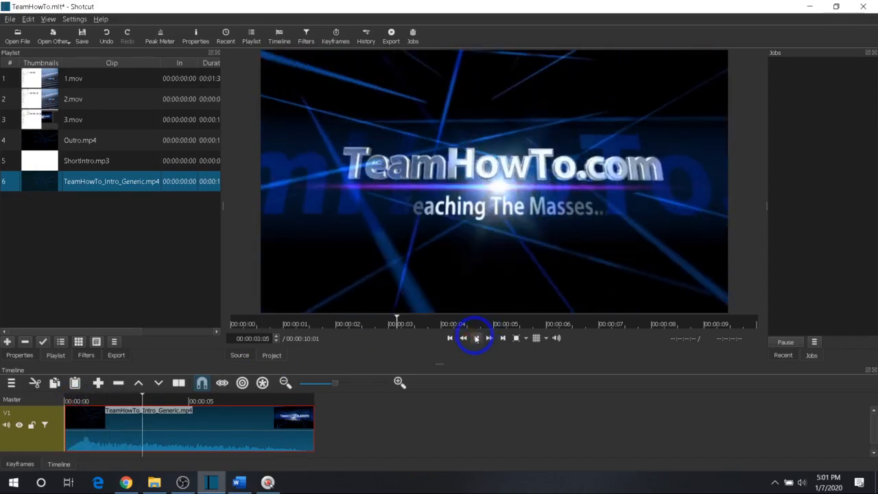
{"action": "left_click", "coordinate": [475, 337]}
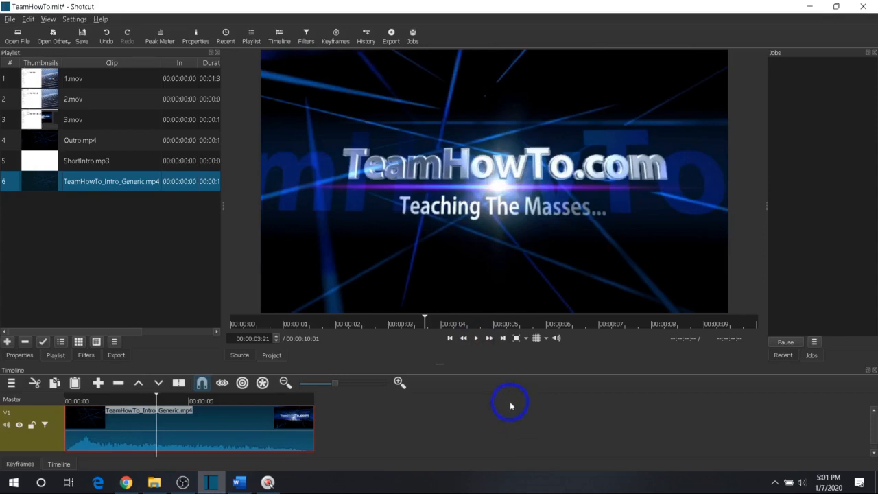
{"action": "mouse_move", "coordinate": [115, 213]}
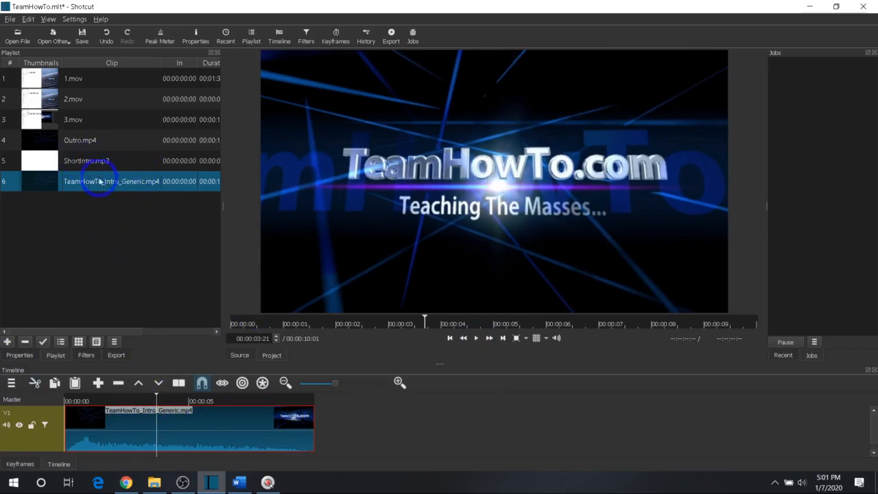
{"action": "left_click", "coordinate": [96, 161]}
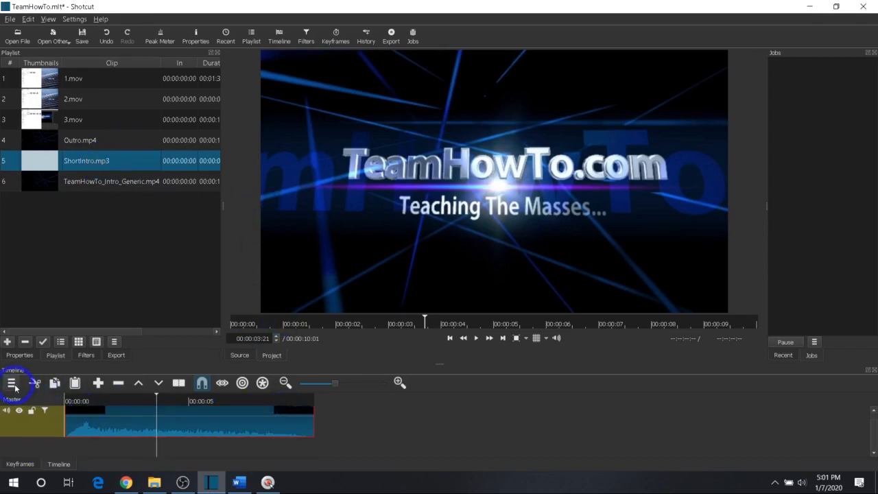
Add an A1 audio track from the timeline track options menu.
{"action": "left_click", "coordinate": [12, 383]}
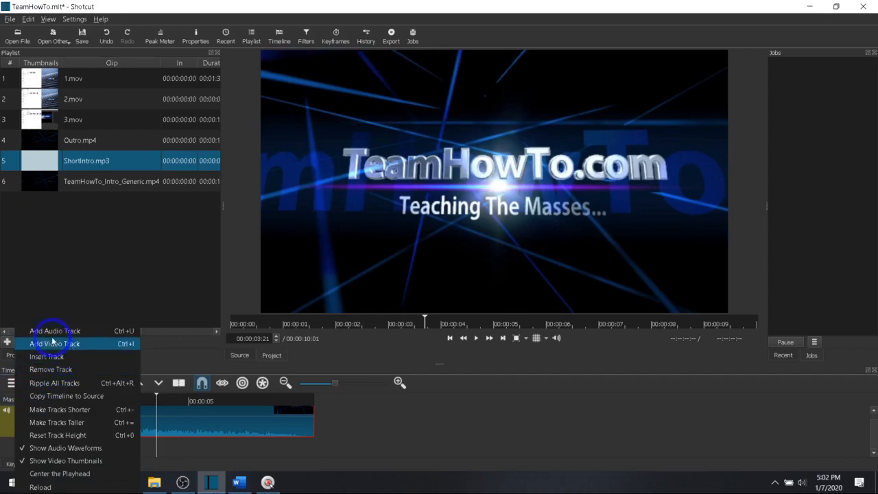
{"action": "left_click", "coordinate": [54, 331]}
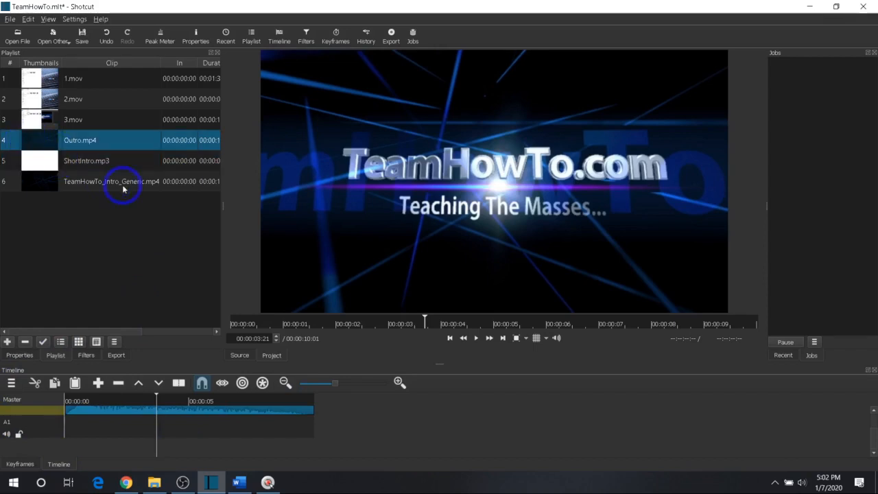
{"action": "mouse_move", "coordinate": [49, 163]}
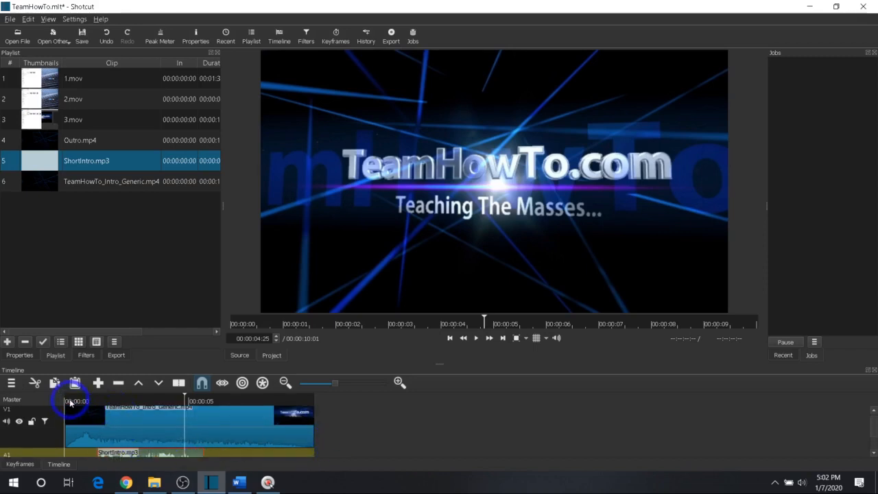
Preview the intro, then trim the intro clip and ShortIntro.mp3 to about 5.6 seconds.
{"action": "left_click", "coordinate": [476, 338]}
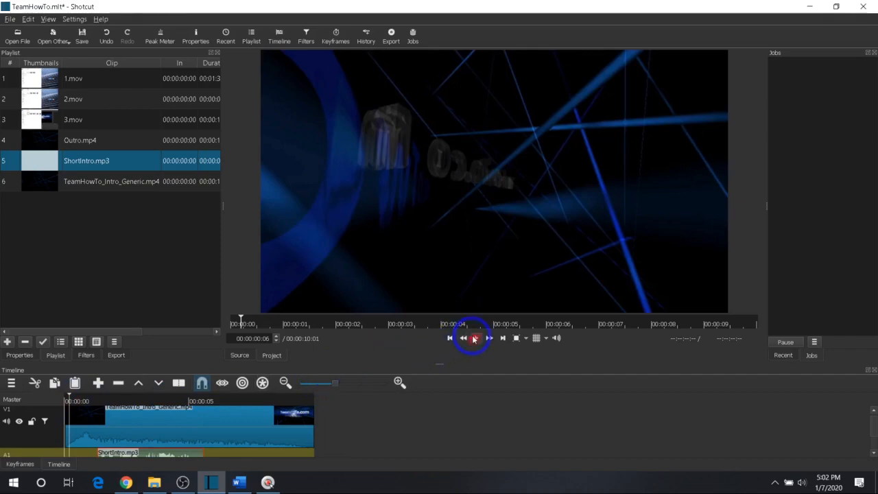
{"action": "left_click", "coordinate": [474, 337]}
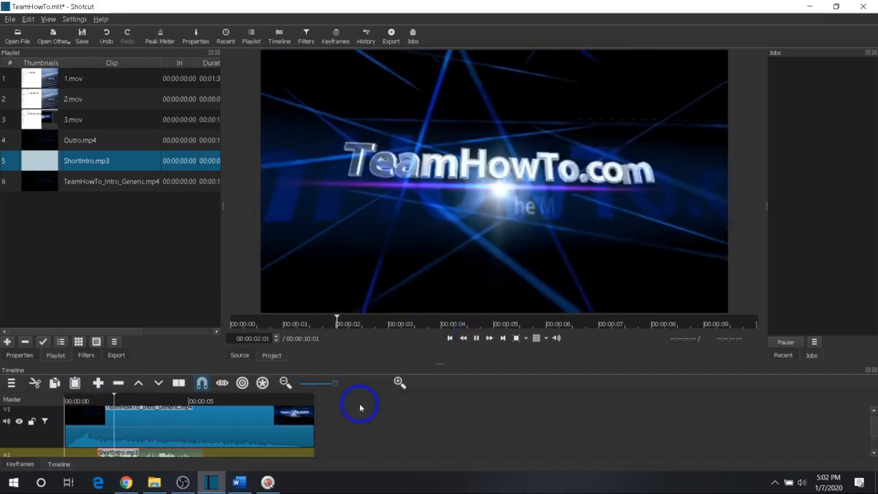
{"action": "left_click", "coordinate": [476, 337]}
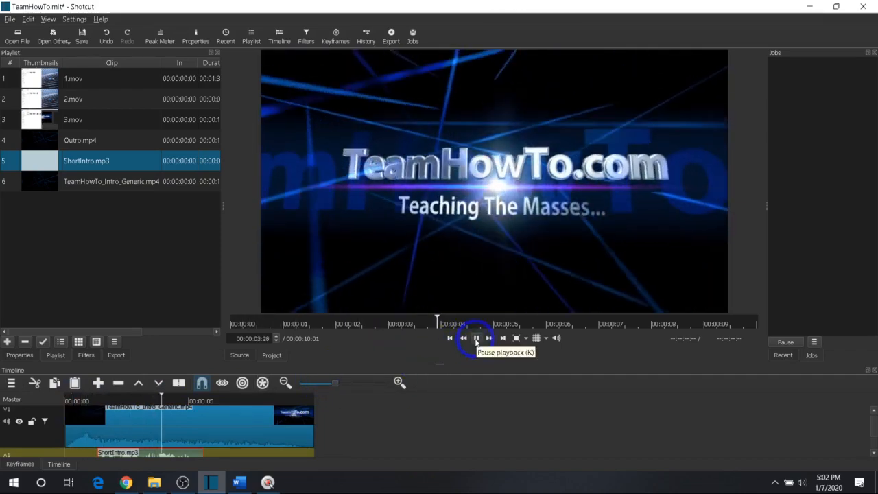
{"action": "left_click", "coordinate": [476, 338]}
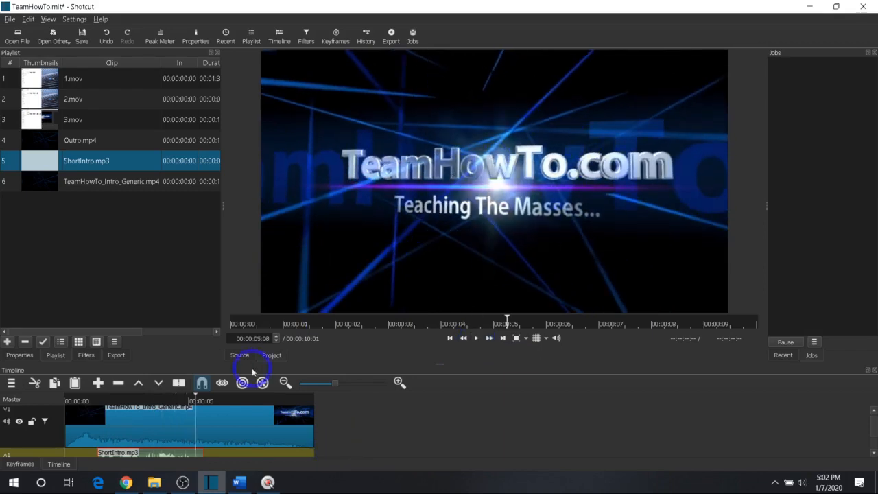
{"action": "left_click", "coordinate": [205, 401]}
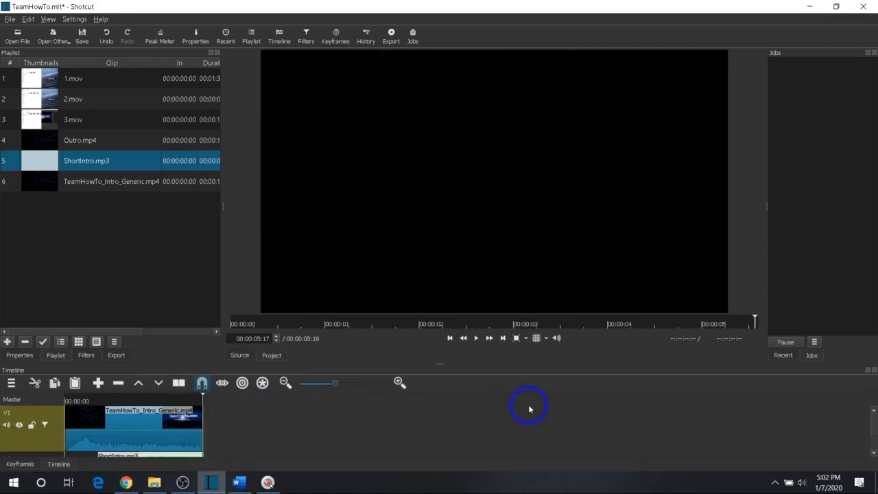
{"action": "mouse_move", "coordinate": [374, 422]}
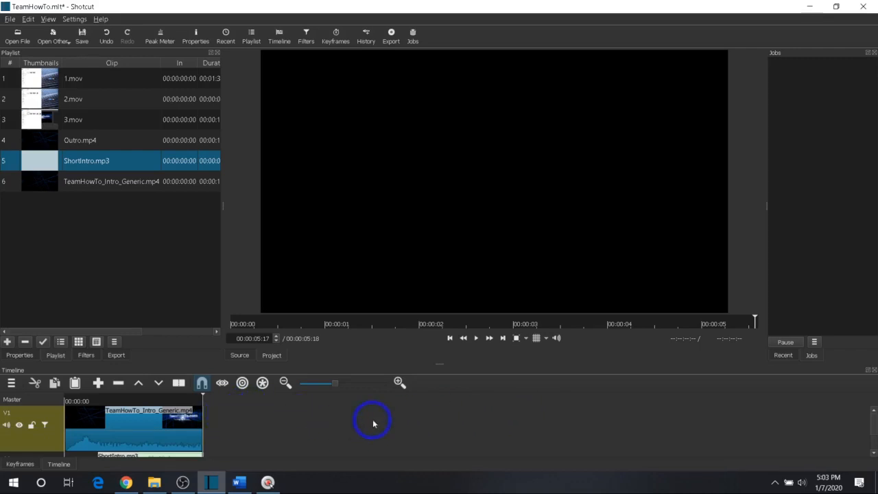
{"action": "mouse_move", "coordinate": [374, 415]}
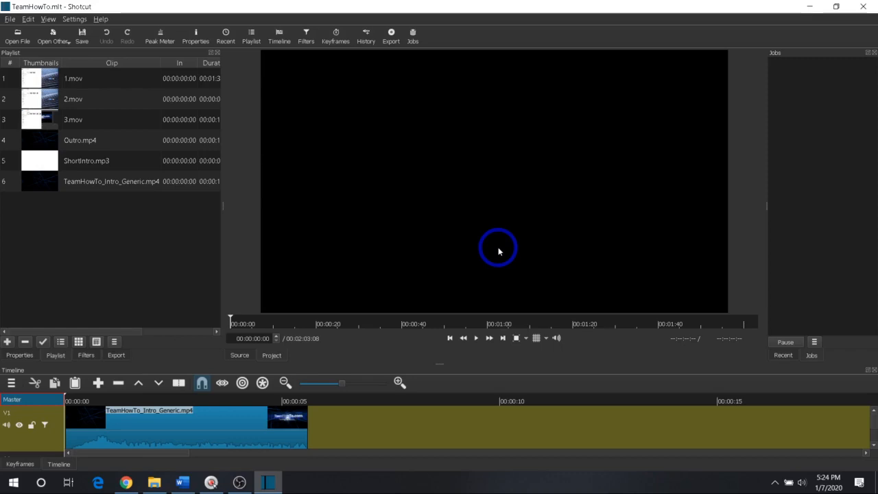
{"action": "mouse_move", "coordinate": [748, 73]}
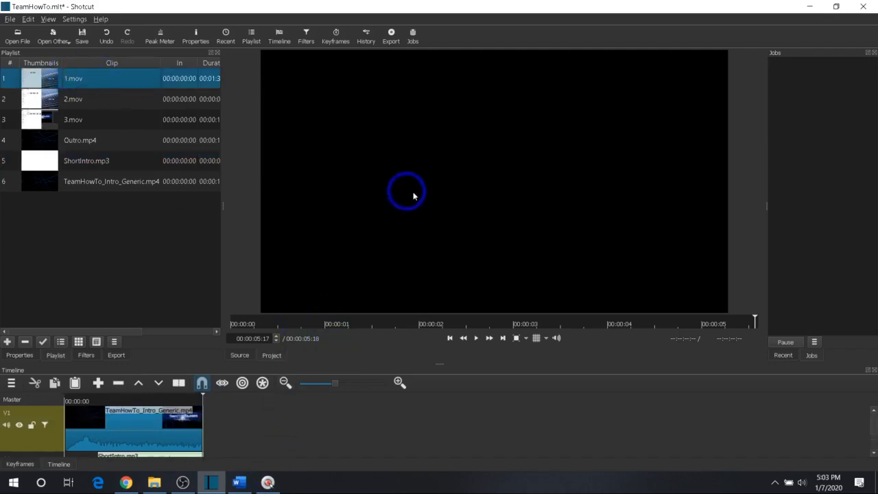
{"action": "mouse_move", "coordinate": [34, 78]}
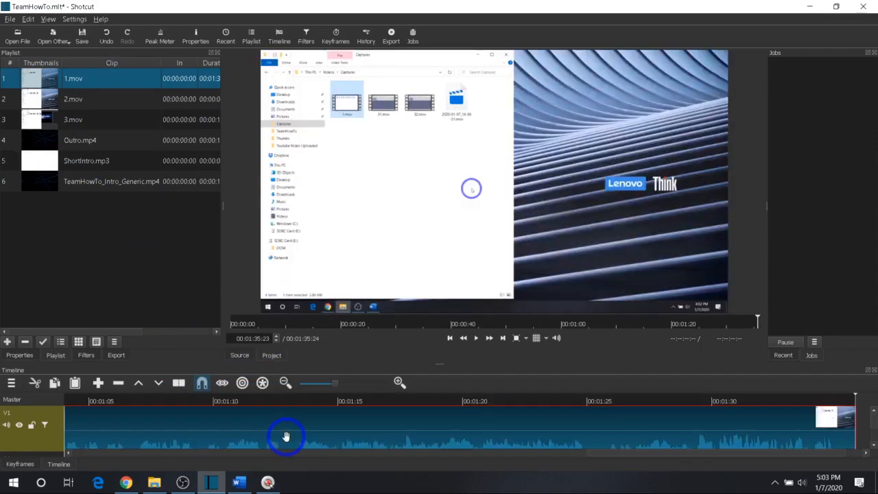
{"action": "mouse_move", "coordinate": [626, 456]}
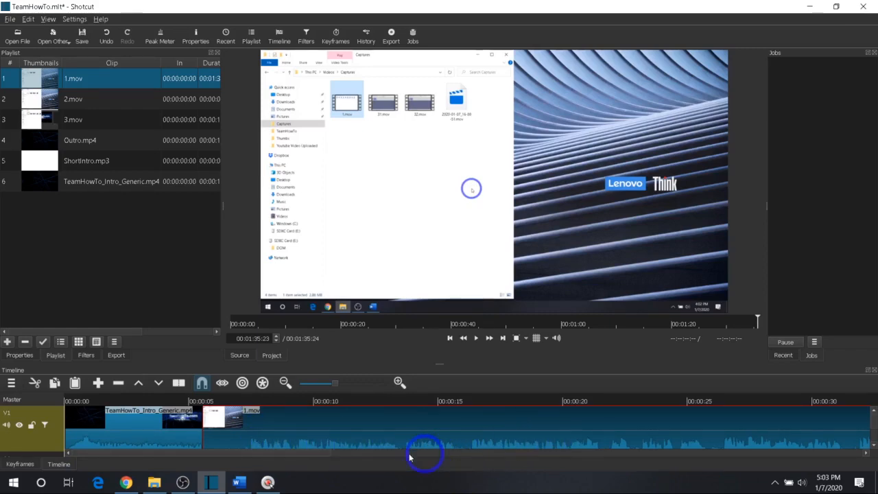
Place 1.mov on V1 right after the intro and preview the join.
{"action": "left_click", "coordinate": [20, 424]}
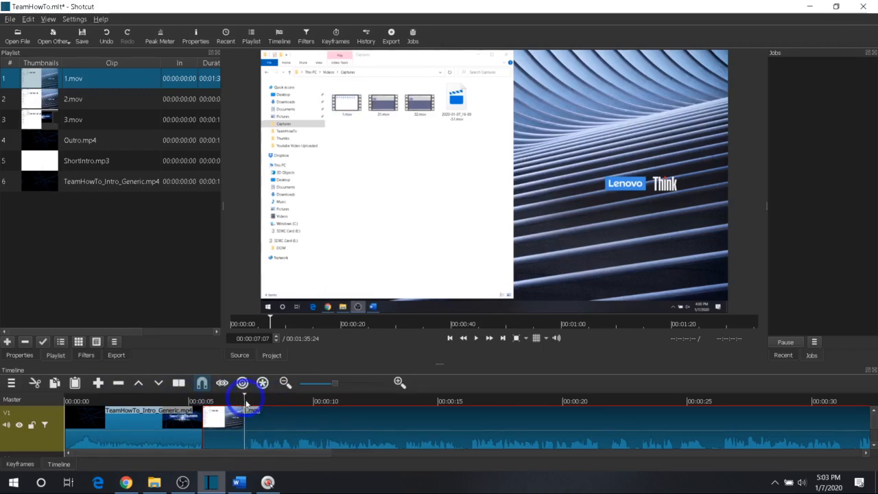
{"action": "mouse_move", "coordinate": [142, 430]}
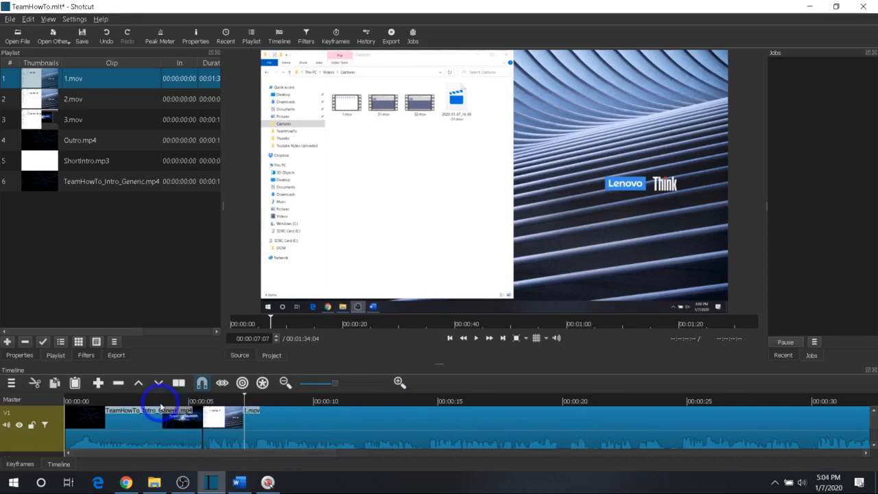
{"action": "left_click", "coordinate": [476, 337]}
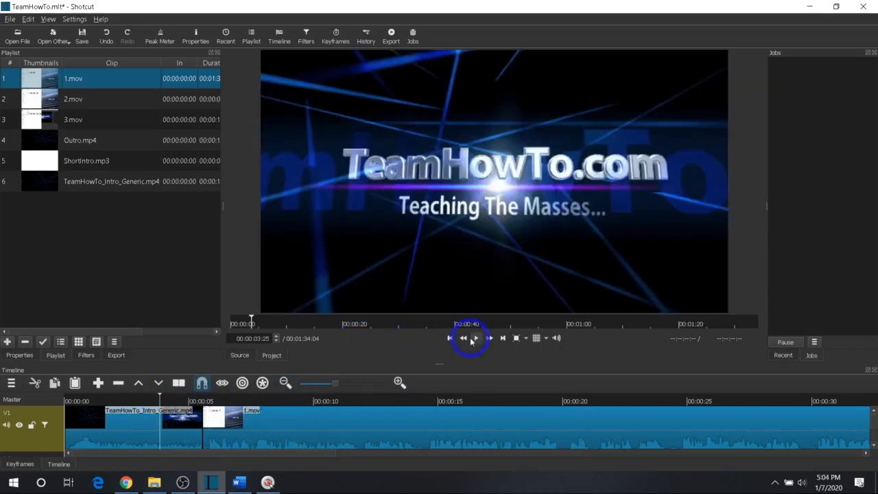
{"action": "left_click", "coordinate": [476, 338]}
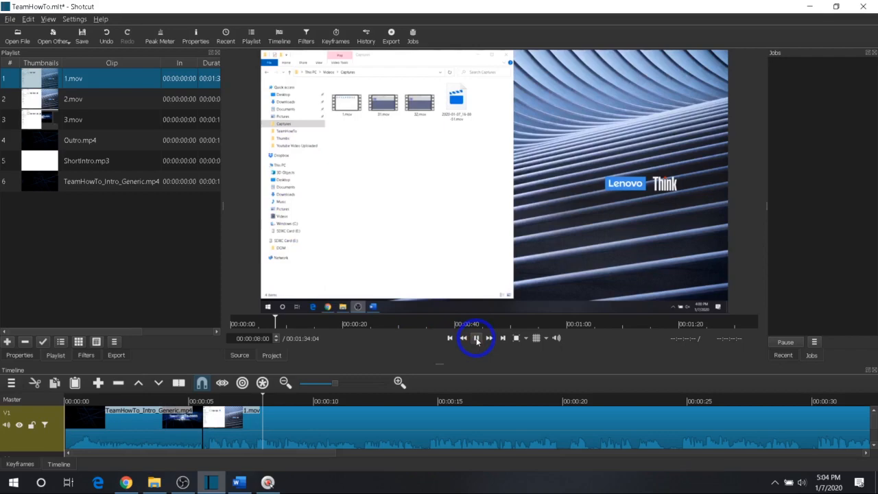
{"action": "left_click", "coordinate": [476, 338]}
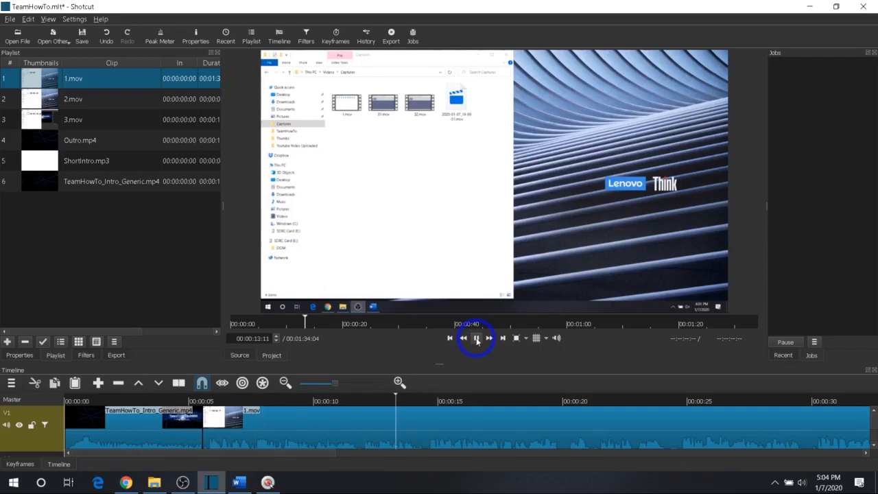
{"action": "left_click", "coordinate": [476, 336]}
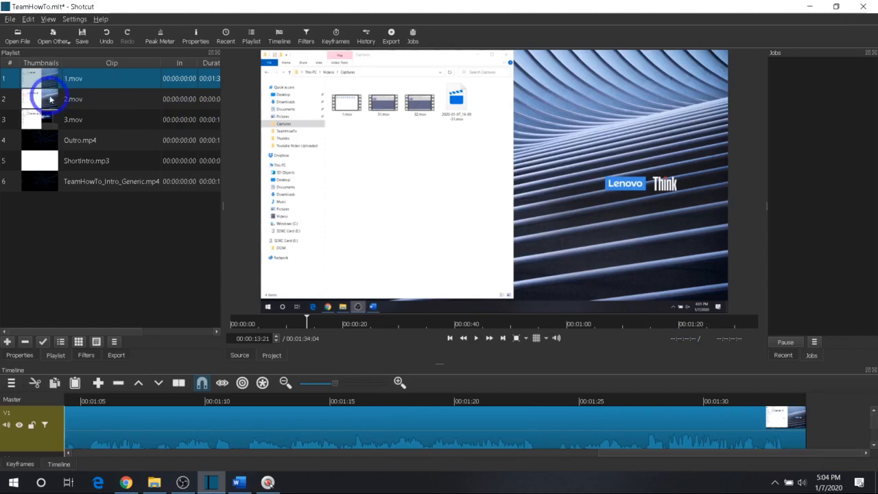
Select 2.mov in the Playlist as the next clip to add.
{"action": "left_click", "coordinate": [73, 98]}
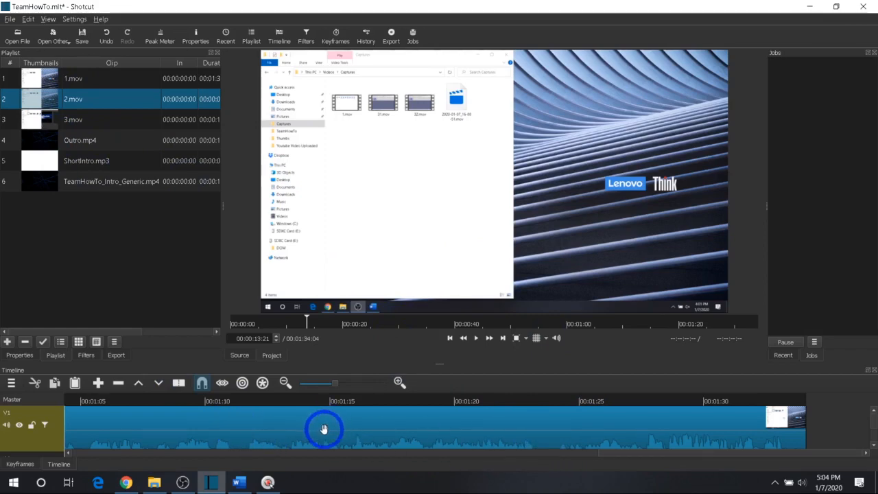
{"action": "mouse_move", "coordinate": [659, 420]}
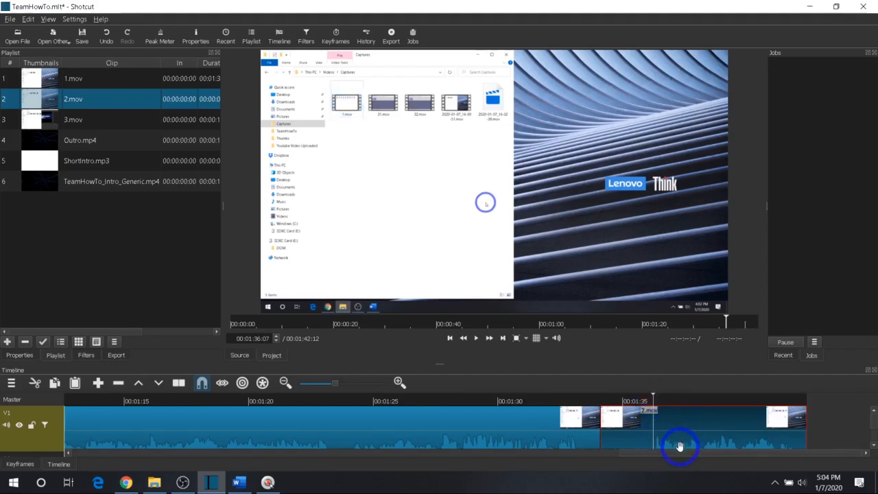
{"action": "mouse_move", "coordinate": [637, 474]}
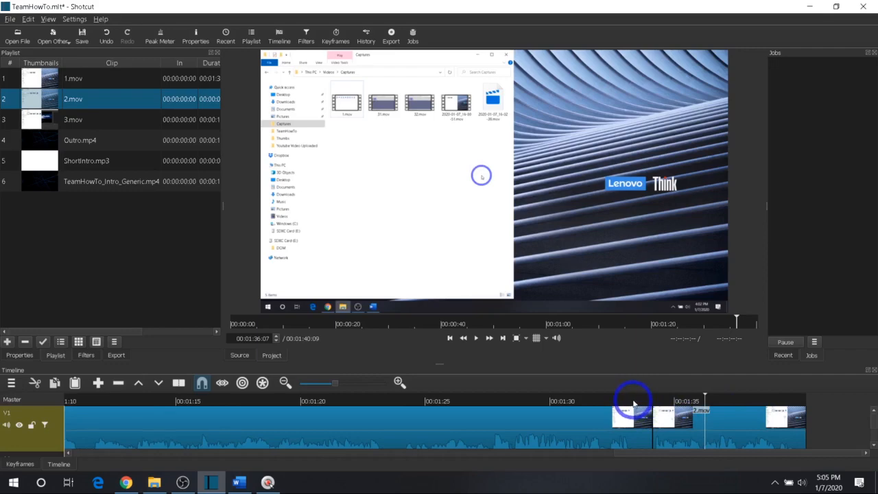
{"action": "mouse_move", "coordinate": [588, 402]}
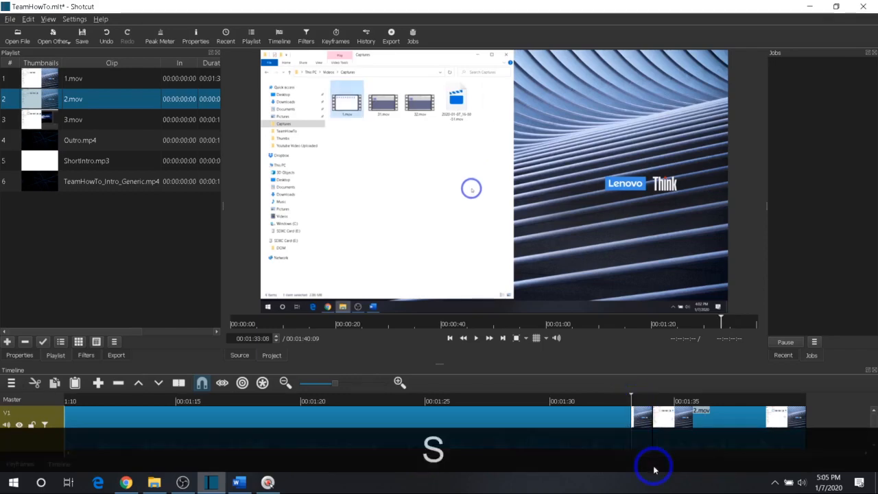
Move the playhead toward the end of 1.mov on the timeline.
{"action": "left_click", "coordinate": [644, 421]}
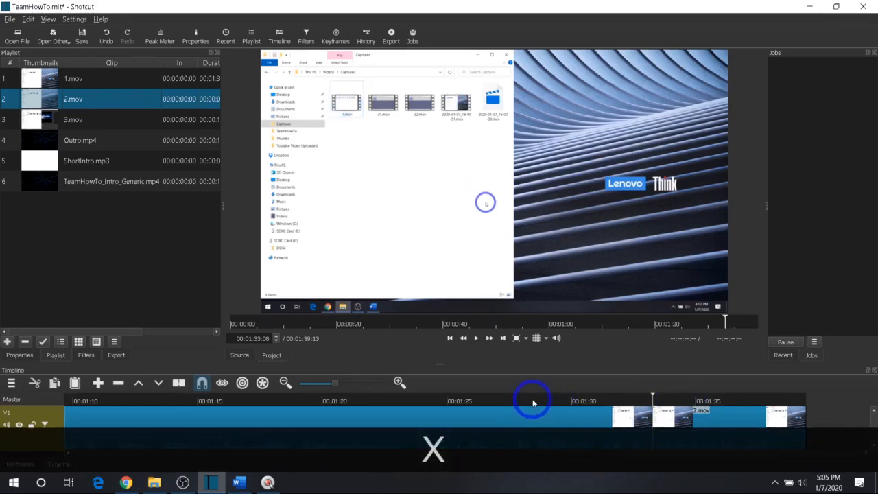
{"action": "left_click", "coordinate": [476, 337]}
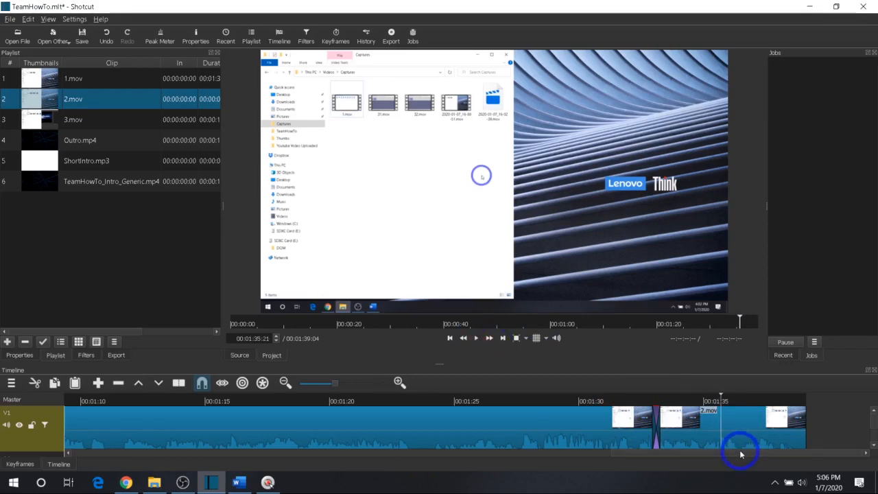
{"action": "mouse_move", "coordinate": [663, 381]}
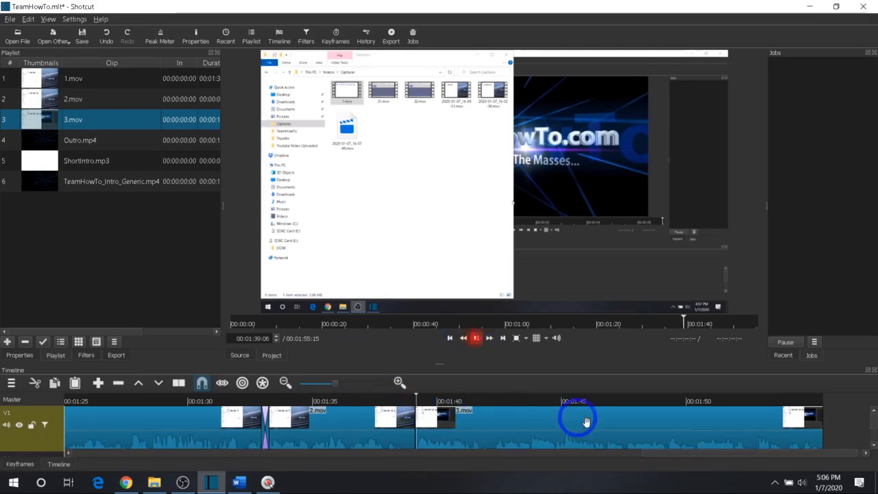
{"action": "left_click", "coordinate": [488, 338]}
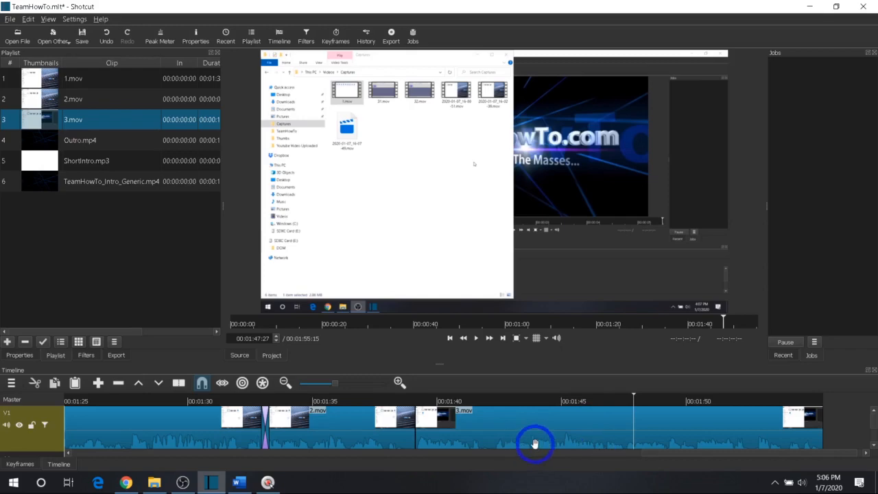
{"action": "mouse_move", "coordinate": [526, 404]}
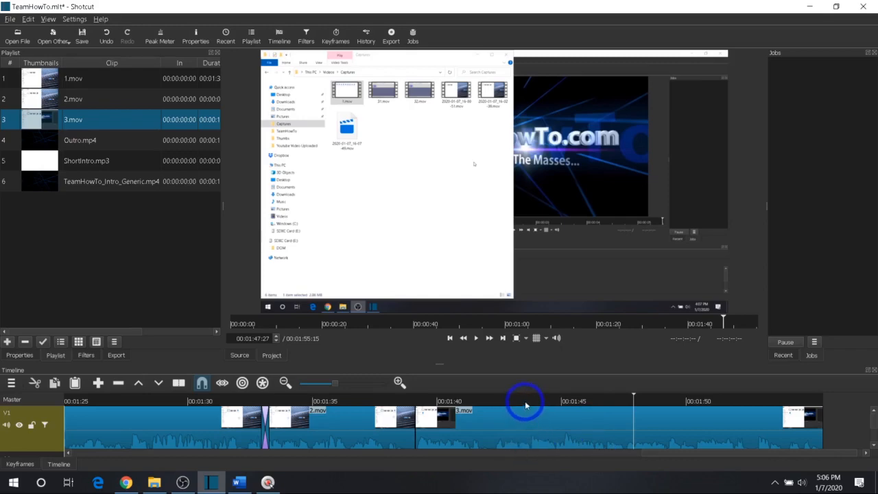
{"action": "left_click", "coordinate": [528, 401]}
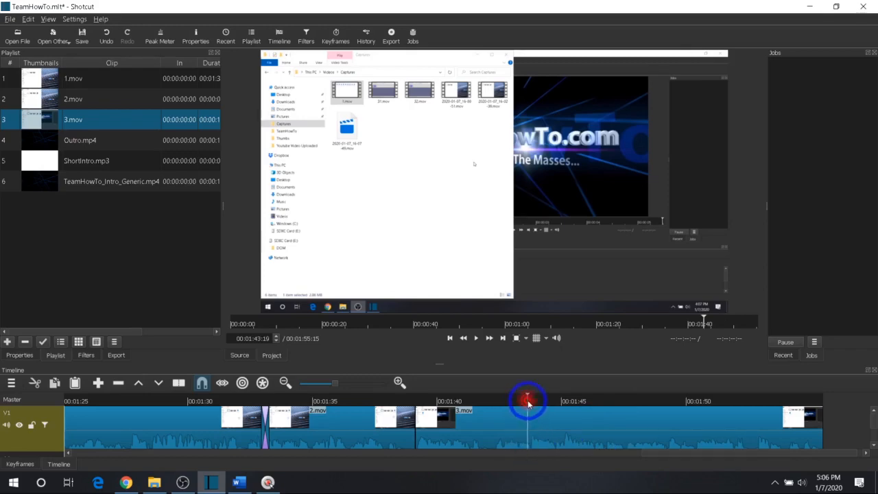
{"action": "left_click", "coordinate": [476, 337]}
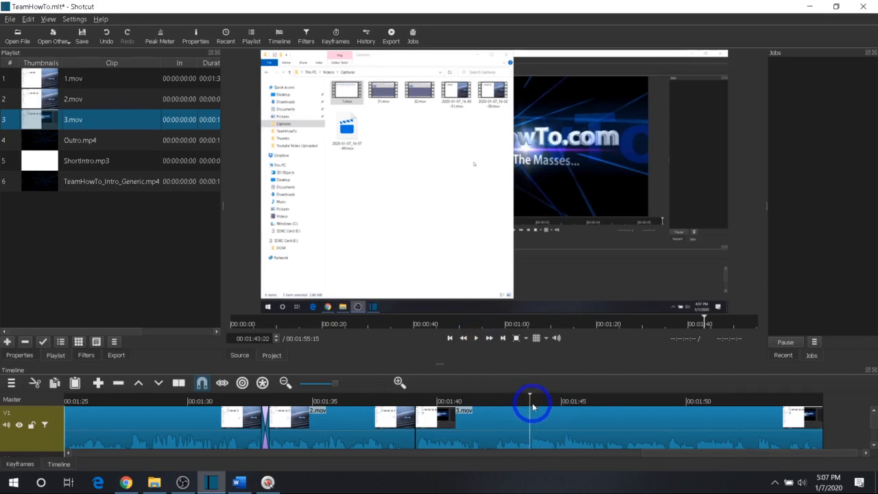
Zoom into 3.mov, play back the new cut and select the piece after the second cut.
{"action": "scroll", "scroll_direction": "down", "scroll_amount": 3}
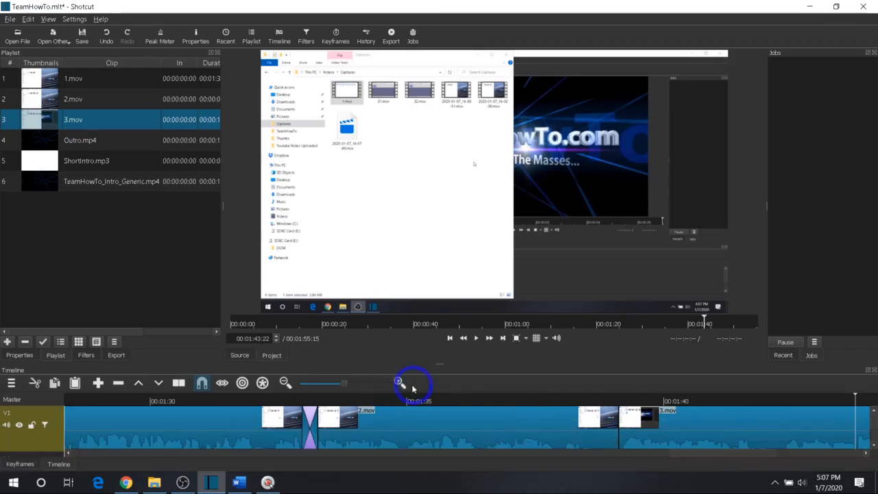
{"action": "left_click", "coordinate": [398, 382]}
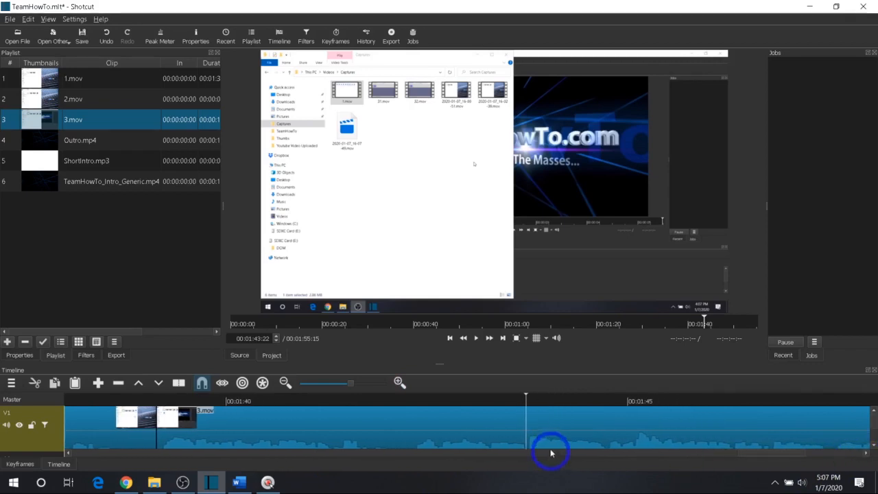
{"action": "mouse_move", "coordinate": [572, 410]}
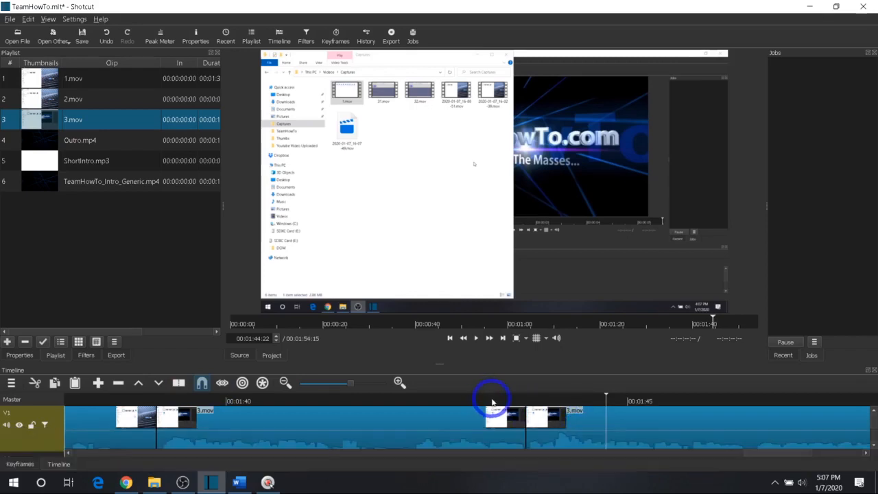
{"action": "left_click", "coordinate": [477, 338]}
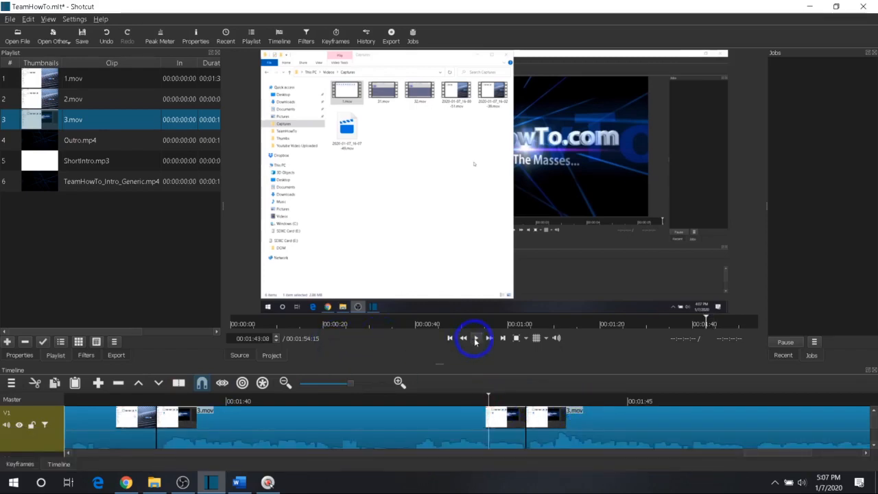
{"action": "left_click", "coordinate": [475, 337]}
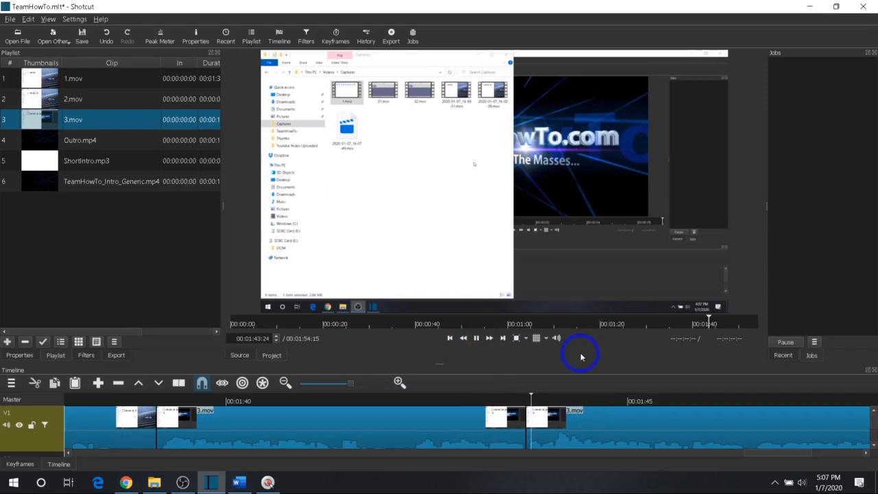
{"action": "left_click", "coordinate": [476, 338]}
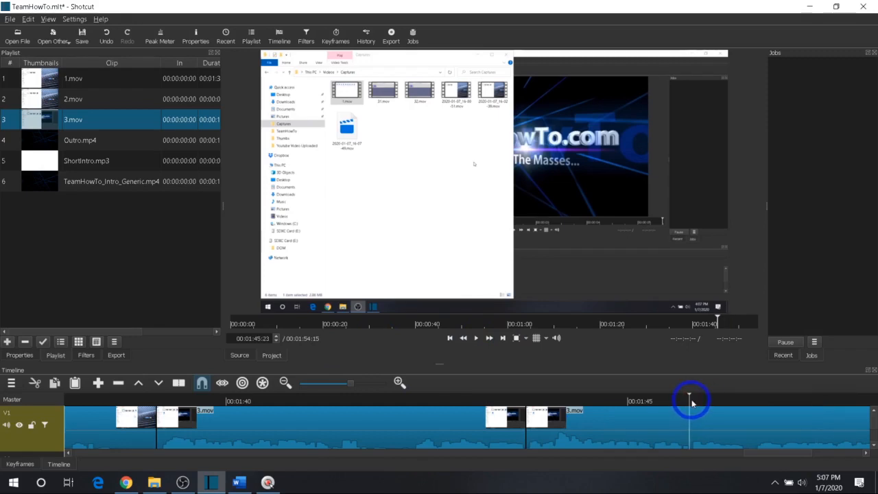
{"action": "mouse_move", "coordinate": [731, 440]}
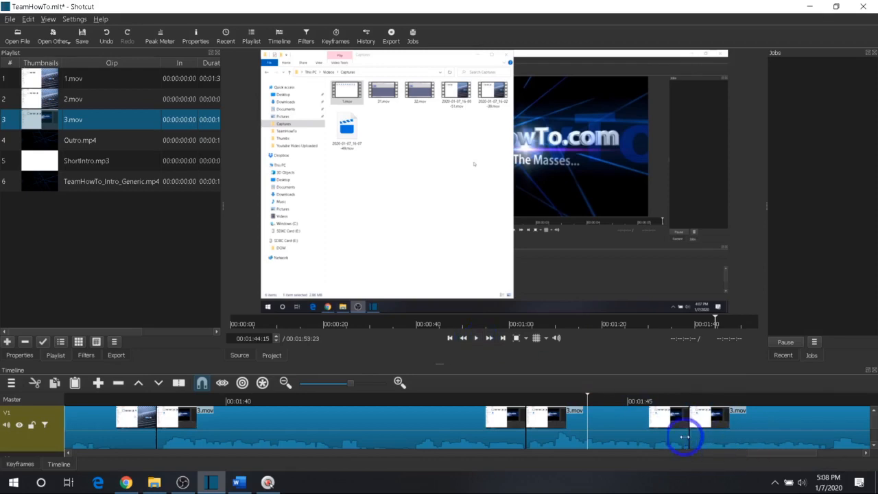
{"action": "left_click", "coordinate": [489, 337]}
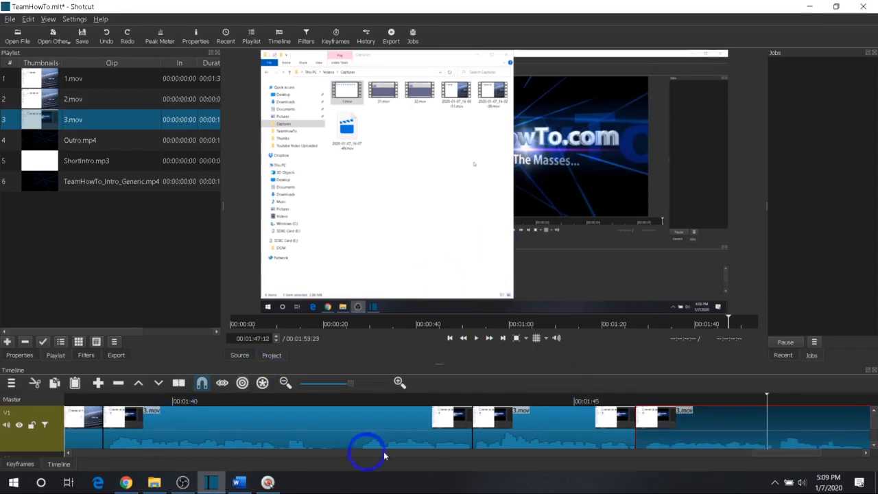
{"action": "mouse_move", "coordinate": [834, 442]}
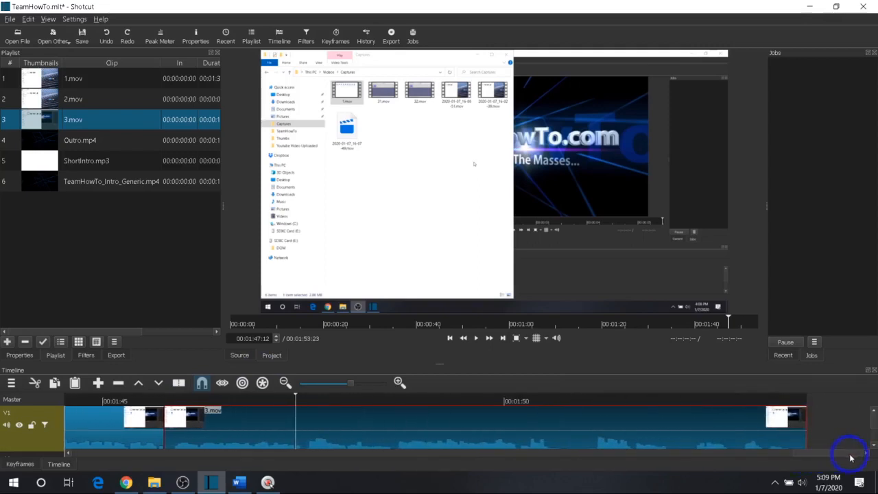
Append Outro.mp4 and slide it left over the end of 3.mov.
{"action": "left_click", "coordinate": [80, 140]}
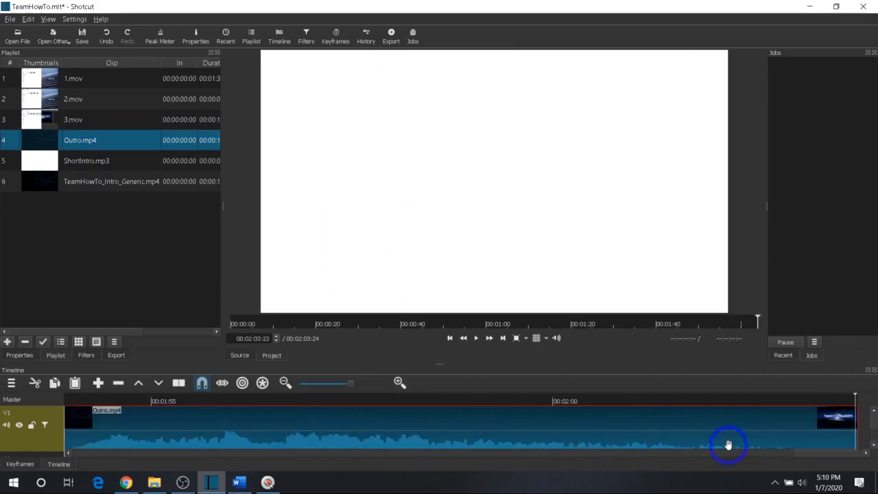
{"action": "mouse_move", "coordinate": [816, 456]}
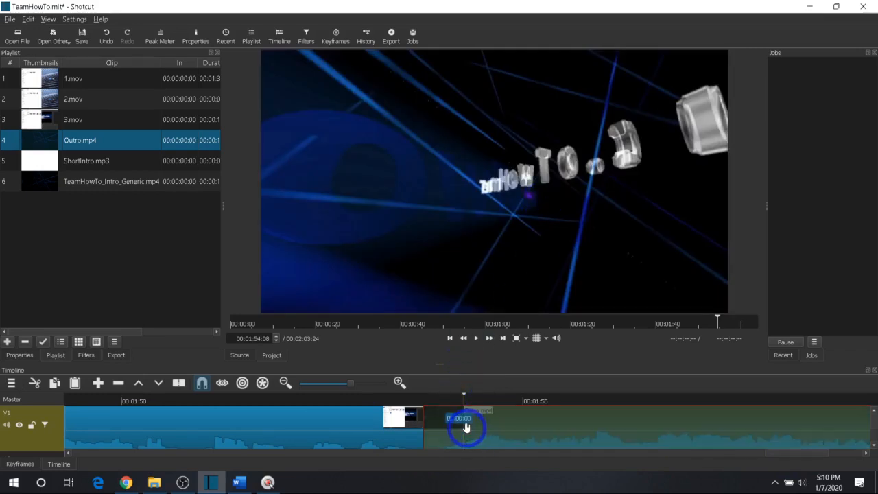
{"action": "left_click_drag", "start_coordinate": [466, 426], "coordinate": [429, 425]}
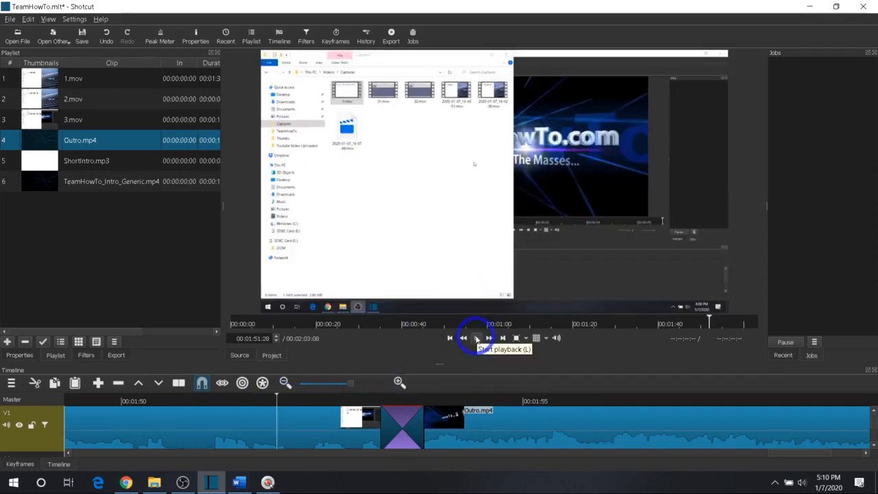
Play, then pause, the transition from 3.mov into Outro.mp4.
{"action": "left_click", "coordinate": [475, 337]}
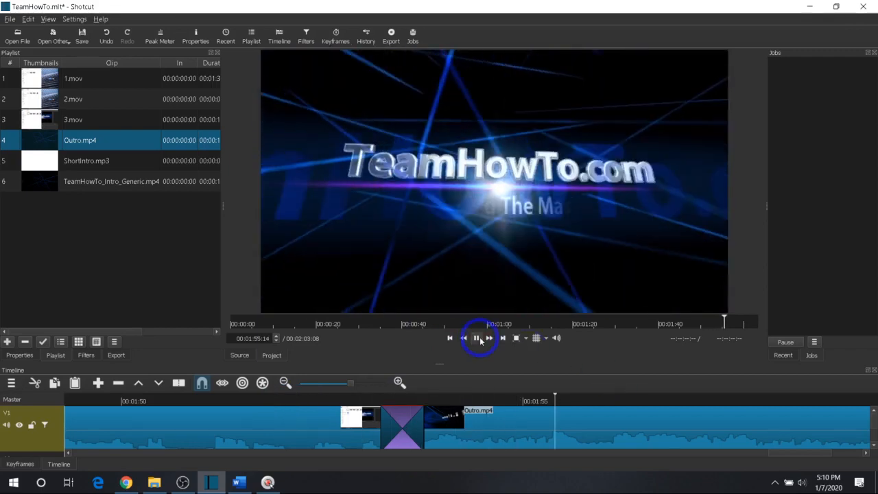
{"action": "left_click", "coordinate": [475, 337]}
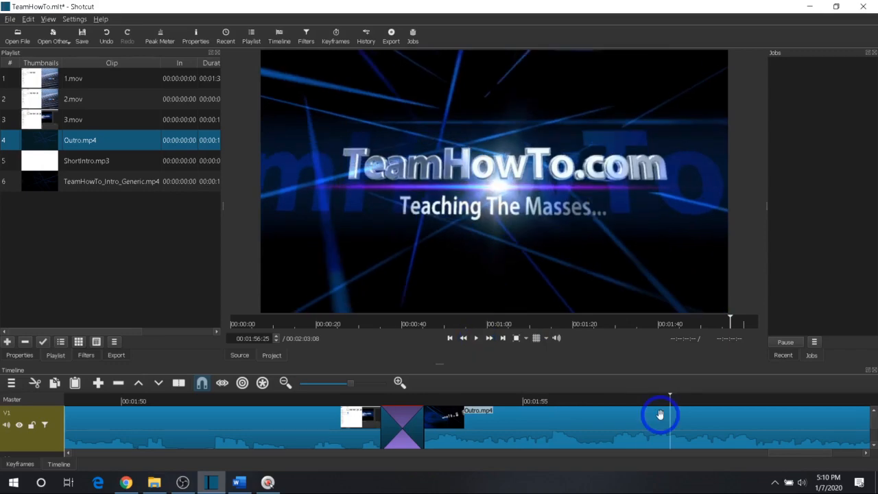
{"action": "mouse_move", "coordinate": [497, 421]}
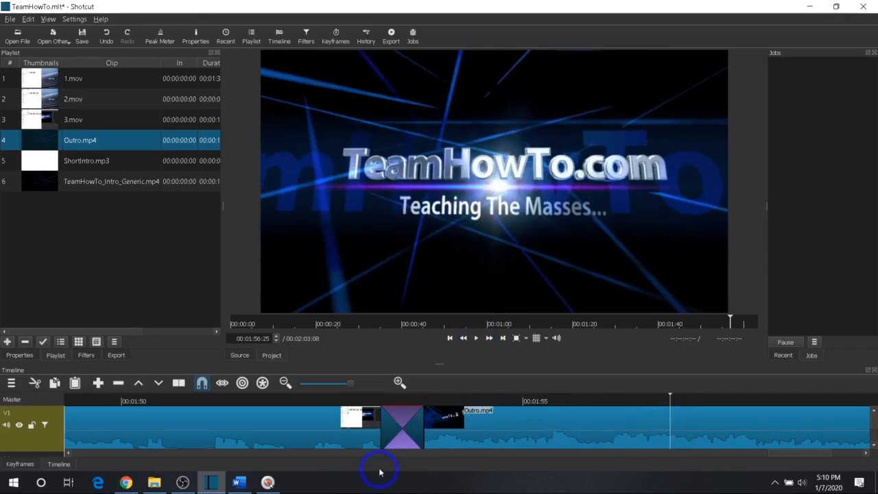
{"action": "mouse_move", "coordinate": [594, 431]}
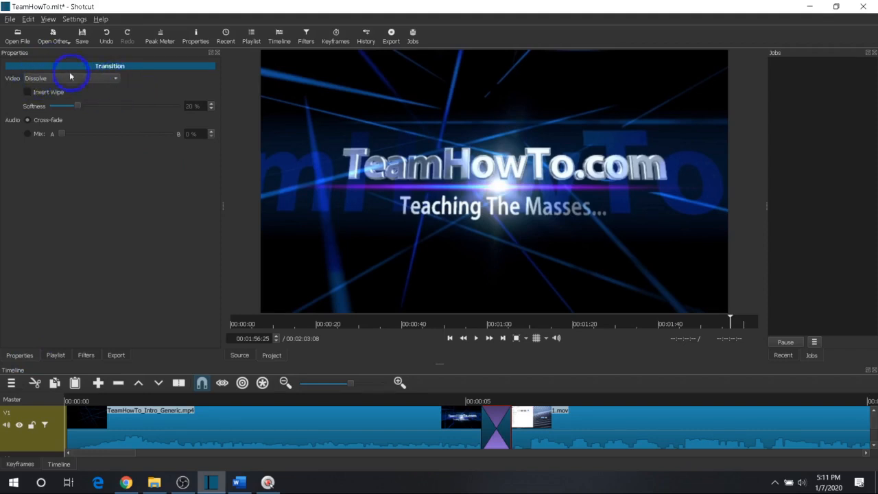
Try the Iris Circle style for the intro-to-1.mov transition.
{"action": "left_click", "coordinate": [115, 78]}
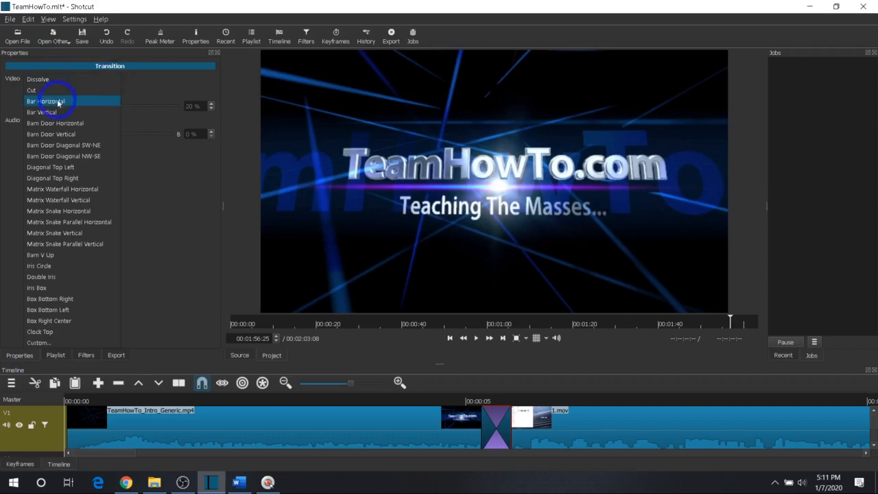
{"action": "left_click", "coordinate": [41, 276]}
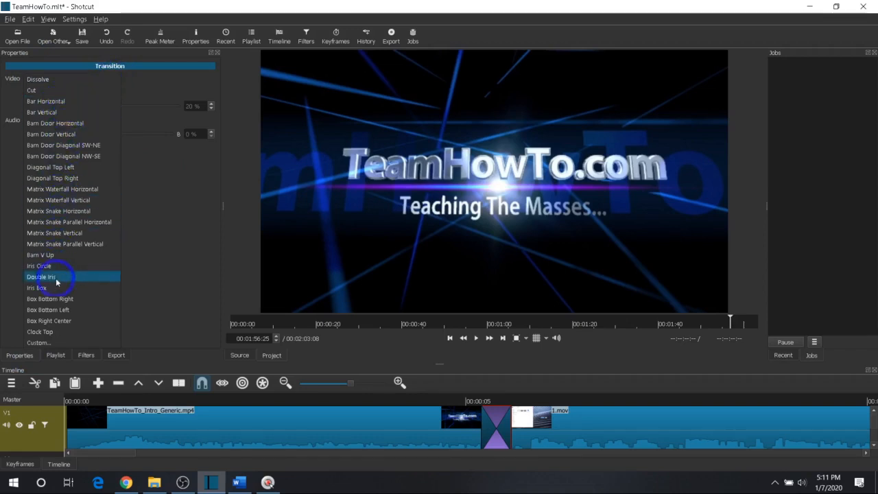
{"action": "left_click", "coordinate": [40, 265]}
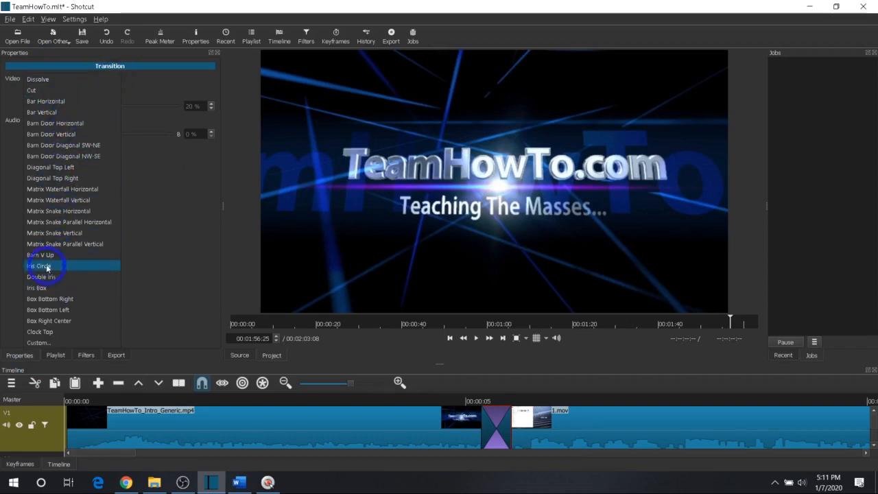
{"action": "left_click", "coordinate": [39, 265]}
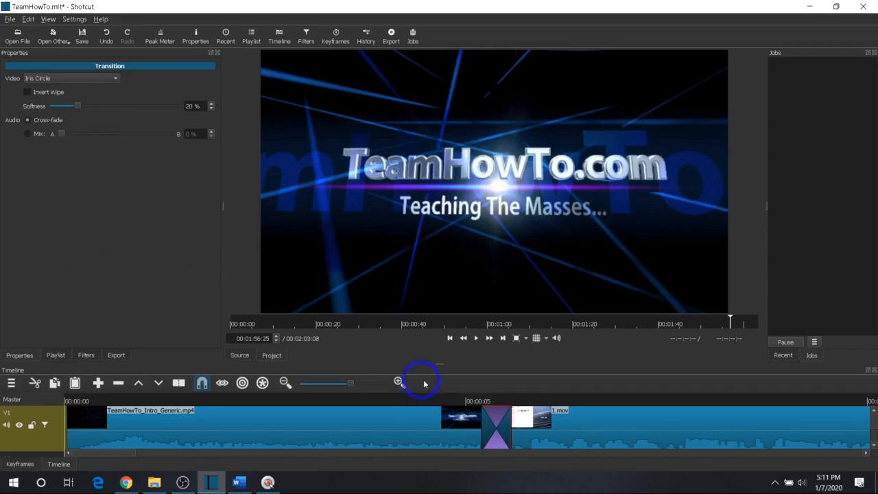
Preview the transition, then switch its style to Barn Door Vertical.
{"action": "left_click", "coordinate": [476, 337]}
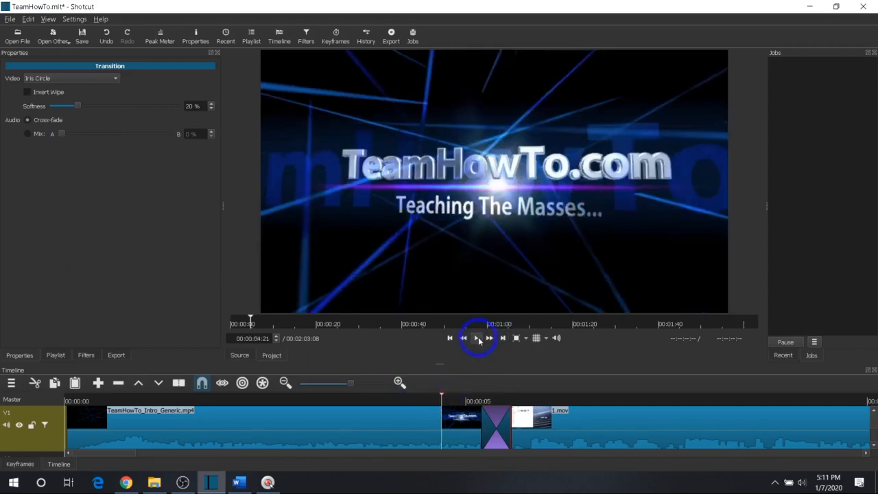
{"action": "left_click", "coordinate": [479, 337]}
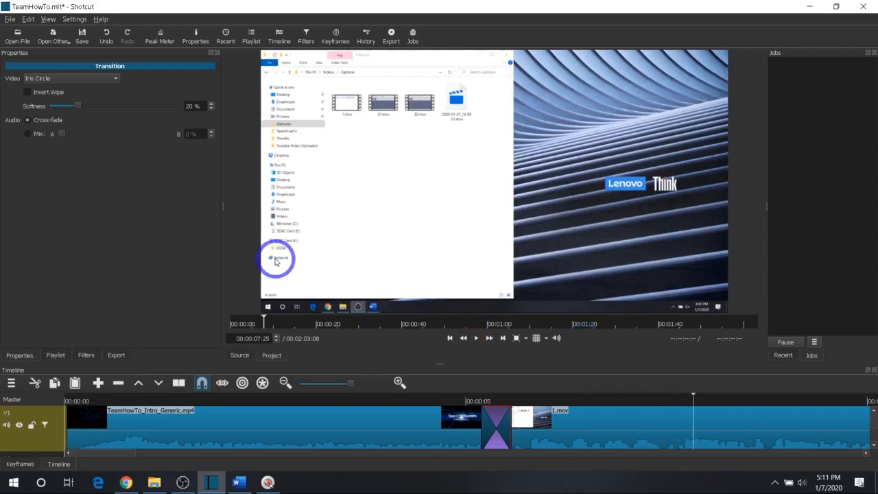
{"action": "left_click", "coordinate": [70, 78]}
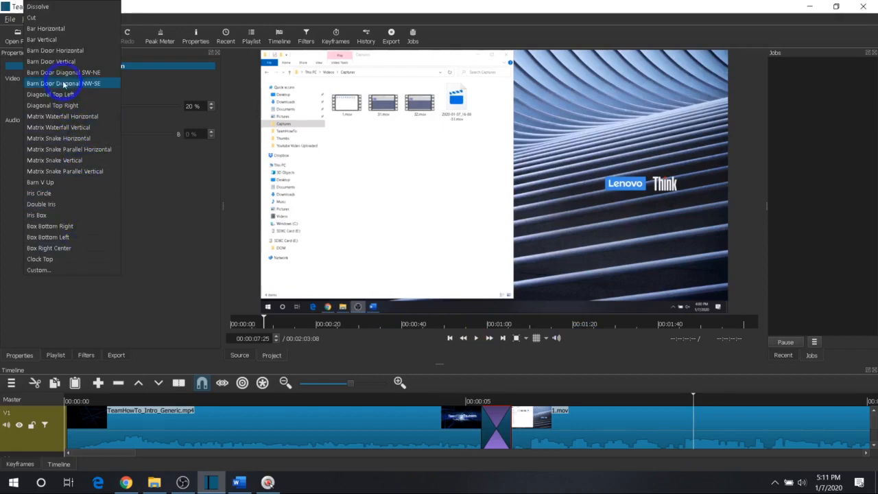
{"action": "left_click", "coordinate": [51, 62]}
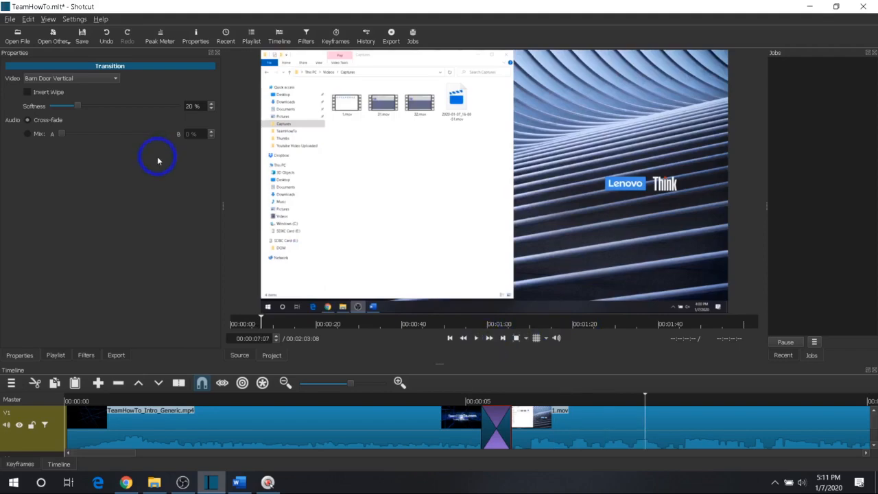
{"action": "mouse_move", "coordinate": [172, 151]}
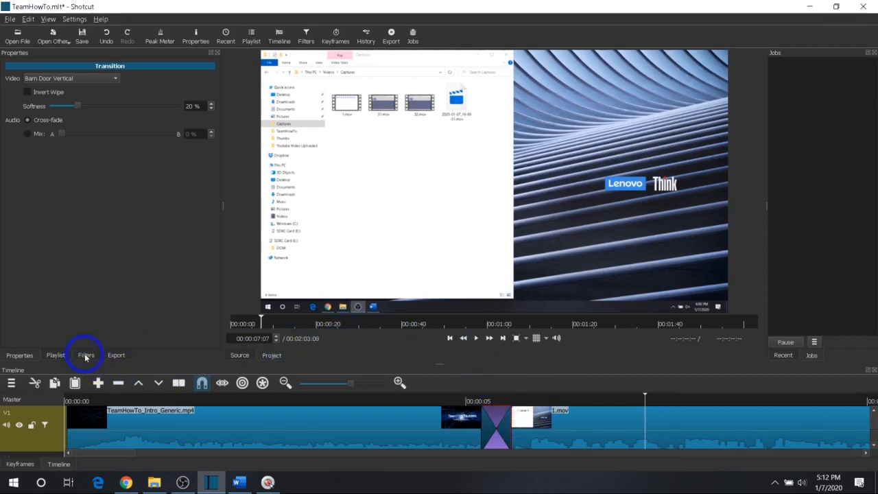
Show track V1's Compressor and Normalize: One Pass filters in the Filters panel.
{"action": "left_click", "coordinate": [85, 355]}
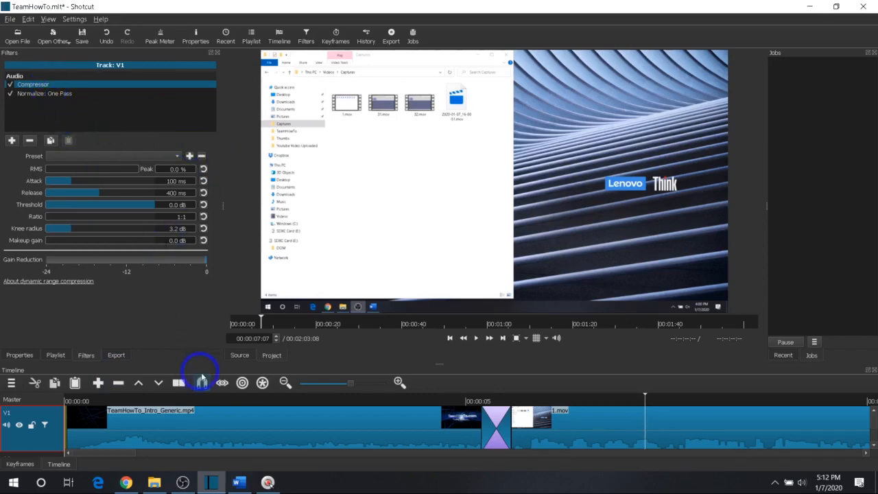
{"action": "mouse_move", "coordinate": [367, 426]}
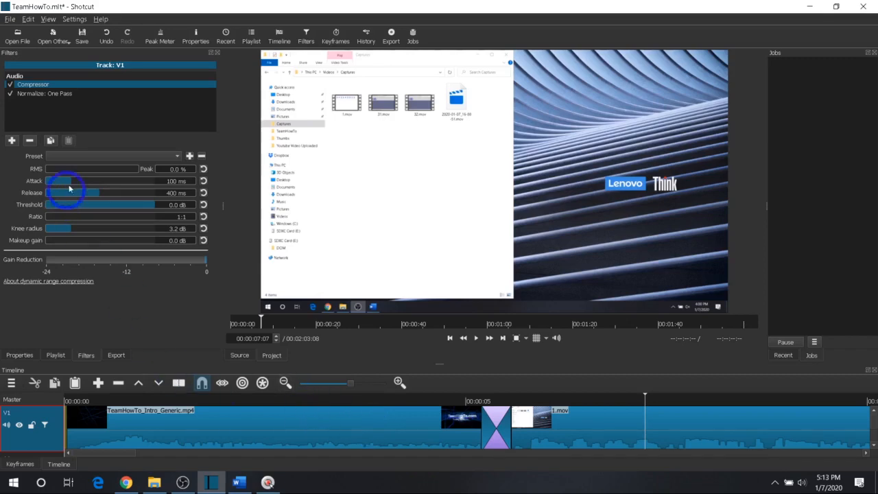
{"action": "mouse_move", "coordinate": [128, 232]}
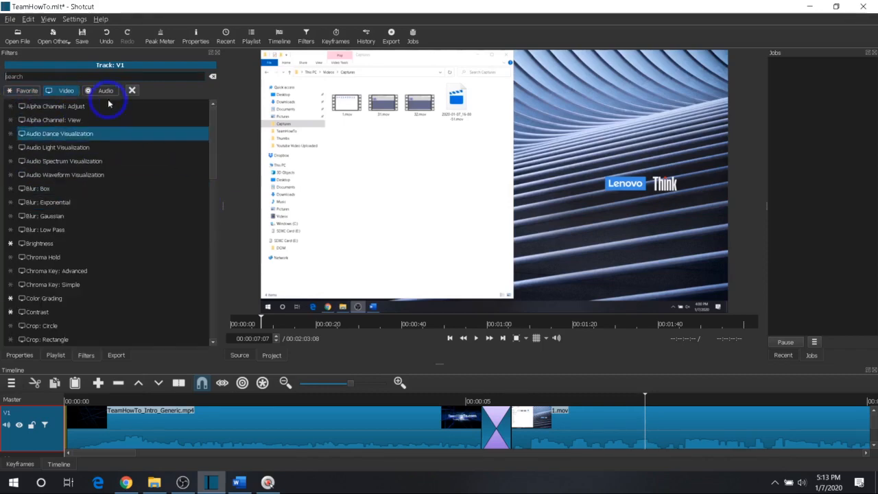
Browse the audio and video filter lists, adding Old Film: Grain to track V1.
{"action": "left_click", "coordinate": [105, 91]}
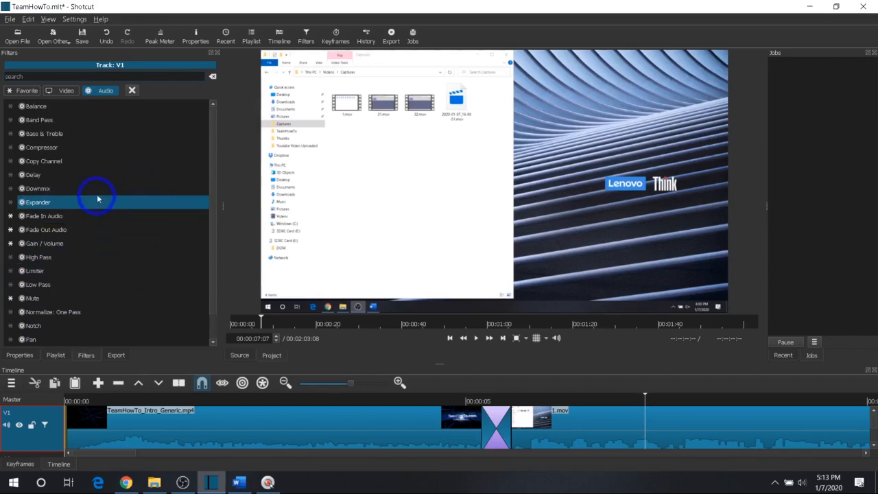
{"action": "left_click", "coordinate": [66, 90]}
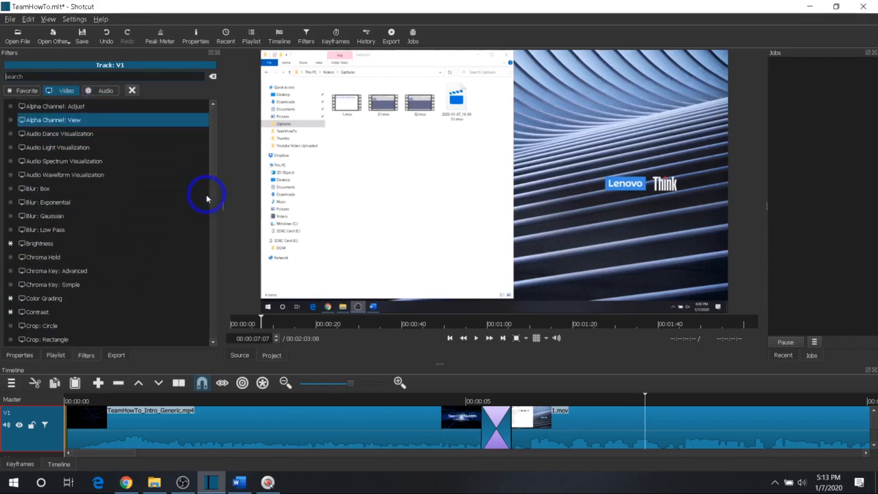
{"action": "scroll", "scroll_direction": "down", "scroll_amount": 3}
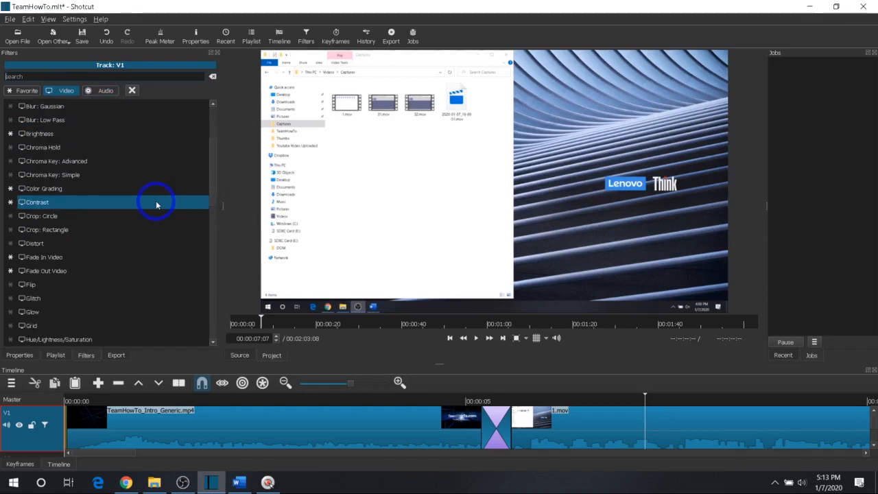
{"action": "scroll", "scroll_direction": "down", "scroll_amount": 3}
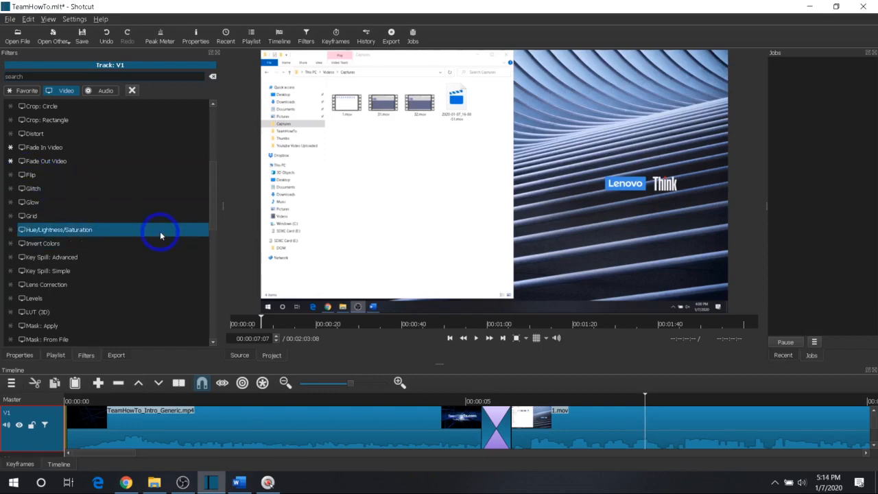
{"action": "mouse_move", "coordinate": [89, 230]}
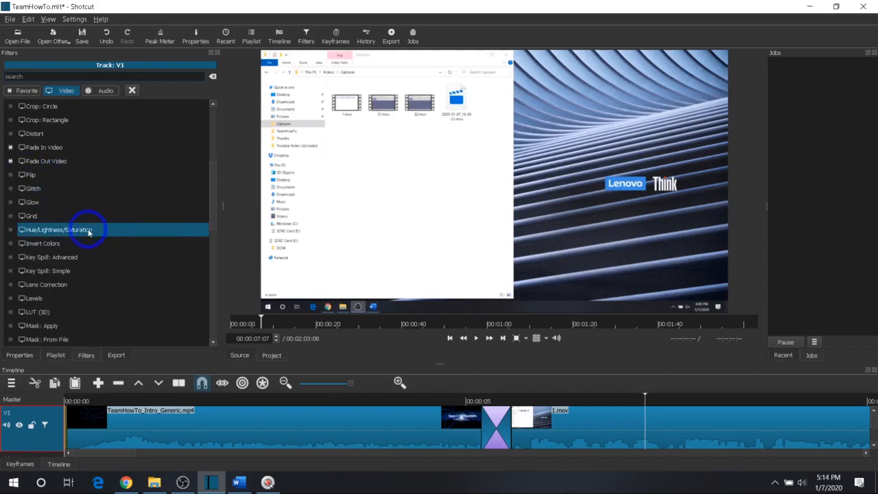
{"action": "mouse_move", "coordinate": [112, 232]}
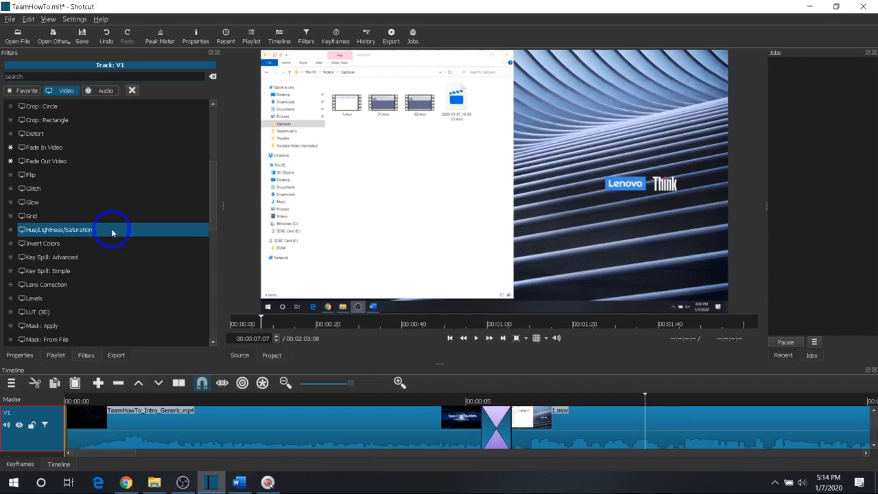
{"action": "scroll", "scroll_direction": "down", "scroll_amount": 3}
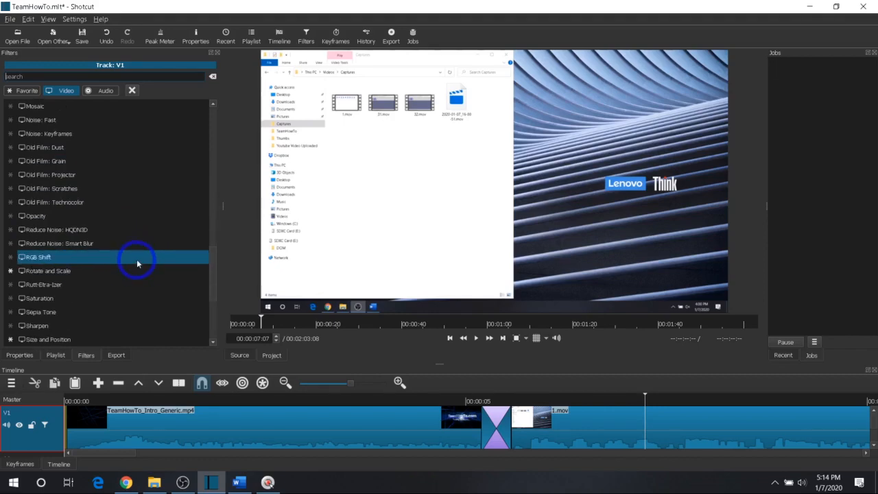
{"action": "left_click", "coordinate": [58, 242]}
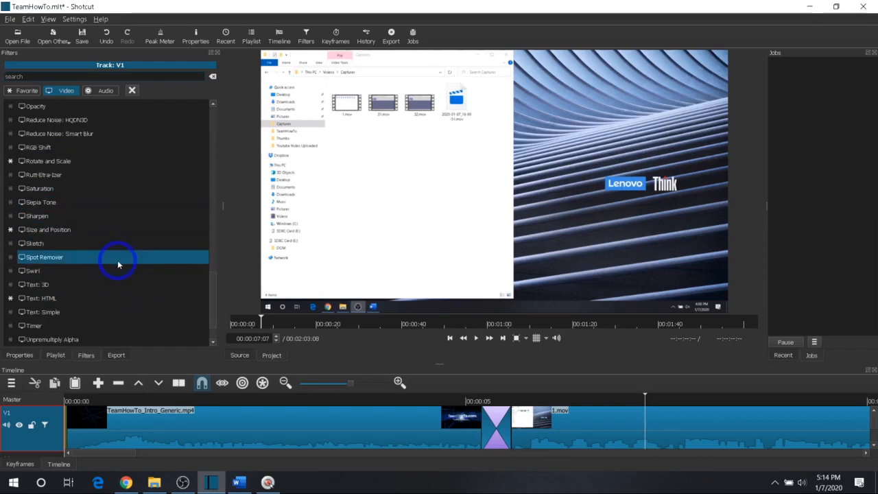
{"action": "scroll", "scroll_direction": "up", "scroll_amount": 3}
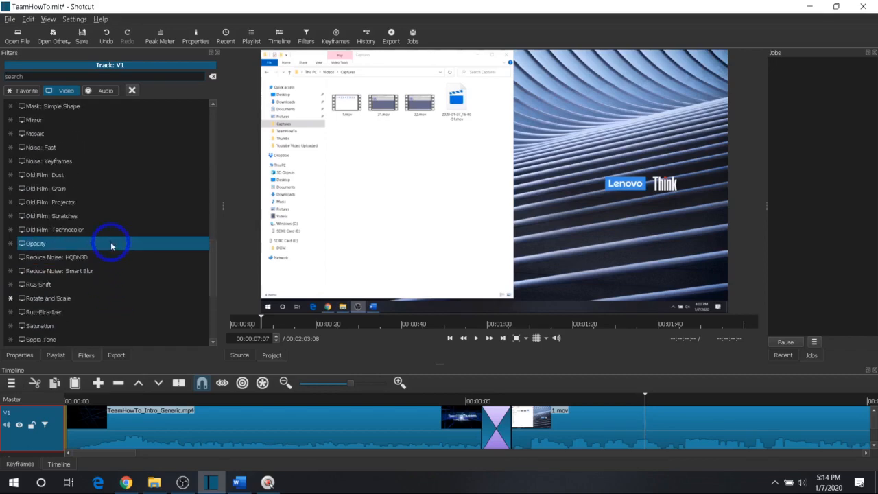
{"action": "scroll", "scroll_direction": "up", "scroll_amount": 3}
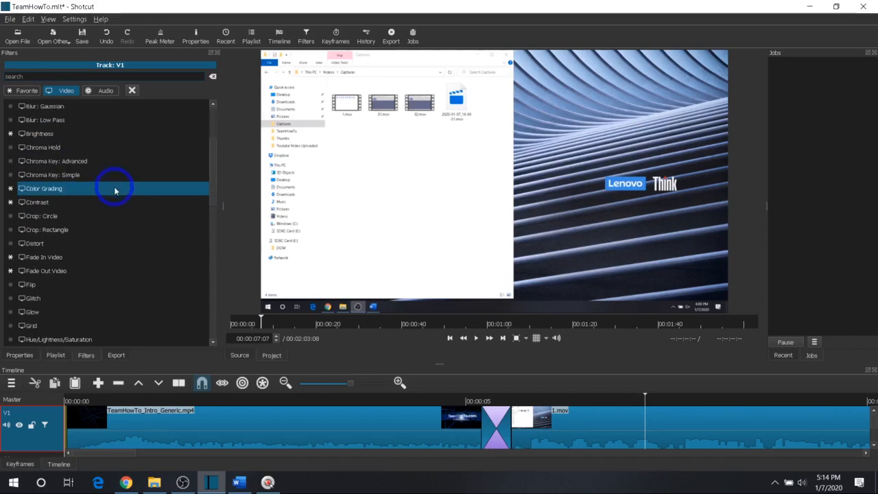
{"action": "scroll", "scroll_direction": "down", "scroll_amount": 3}
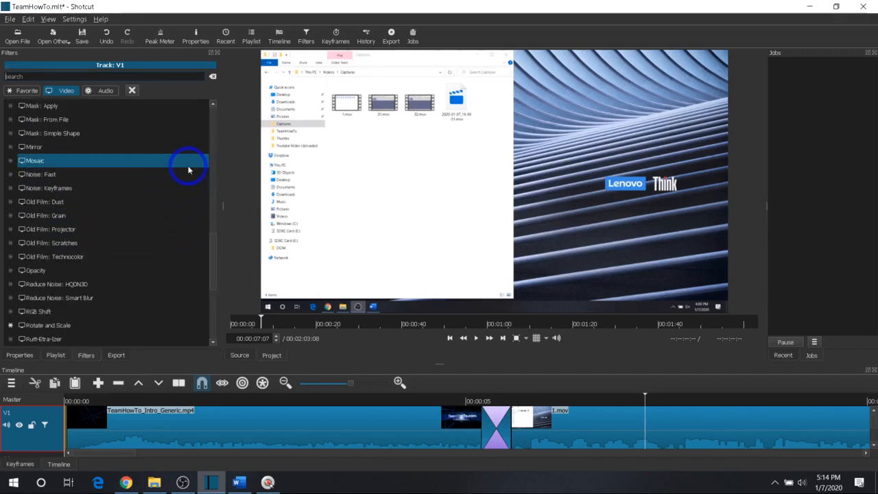
{"action": "left_click", "coordinate": [45, 216]}
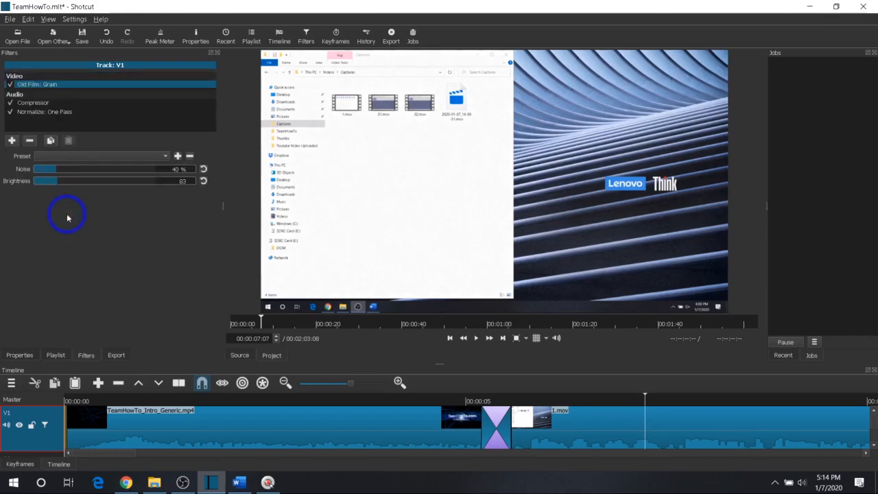
{"action": "mouse_move", "coordinate": [250, 180]}
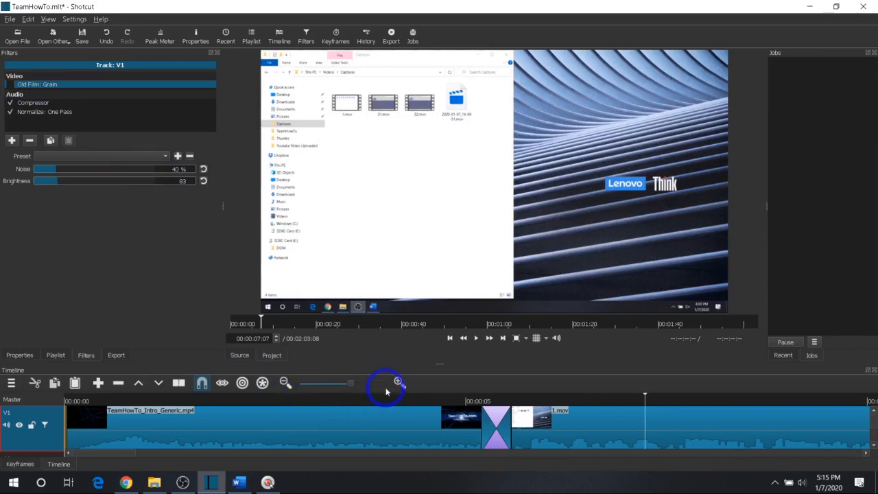
{"action": "mouse_move", "coordinate": [496, 393]}
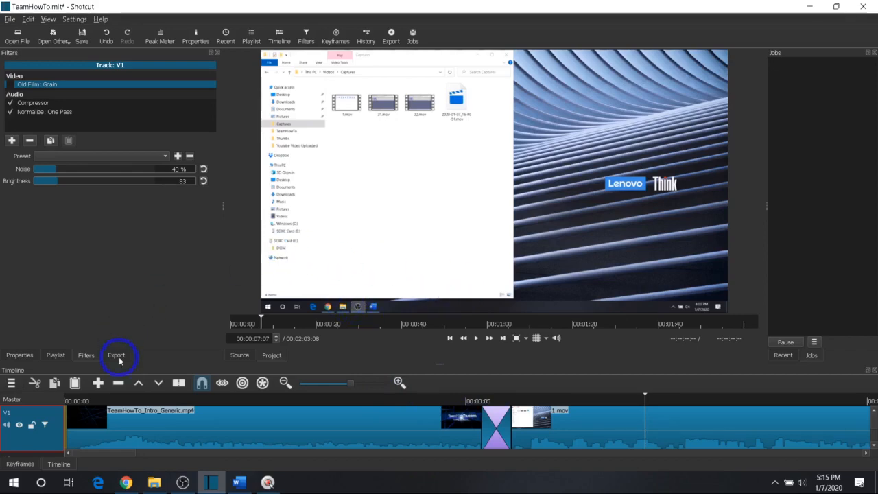
Choose the YouTube export preset and start exporting to a file.
{"action": "left_click", "coordinate": [116, 355]}
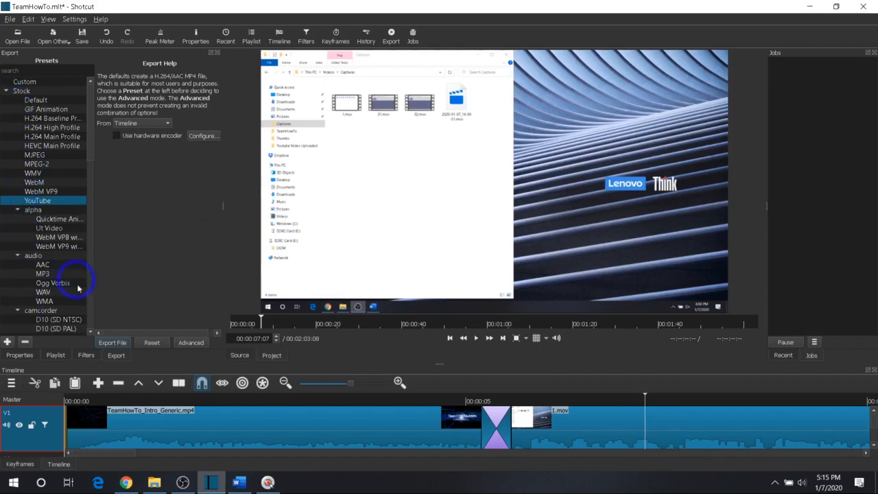
{"action": "mouse_move", "coordinate": [154, 321]}
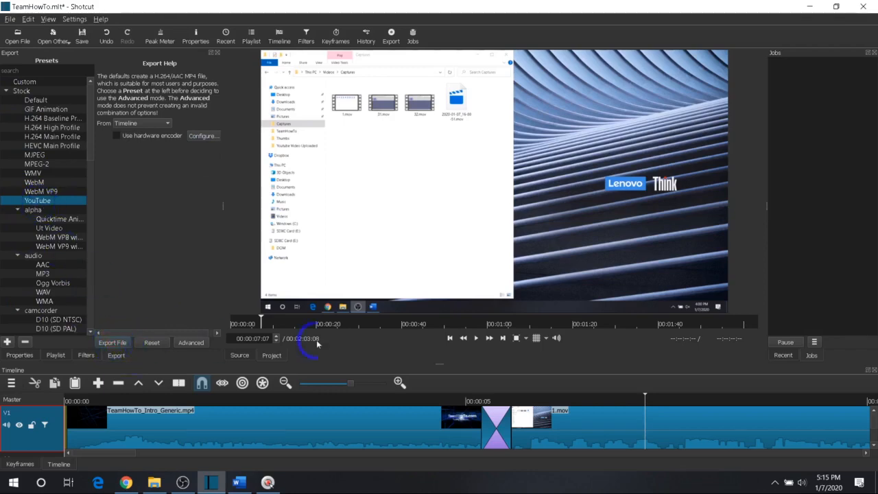
{"action": "left_click", "coordinate": [112, 343]}
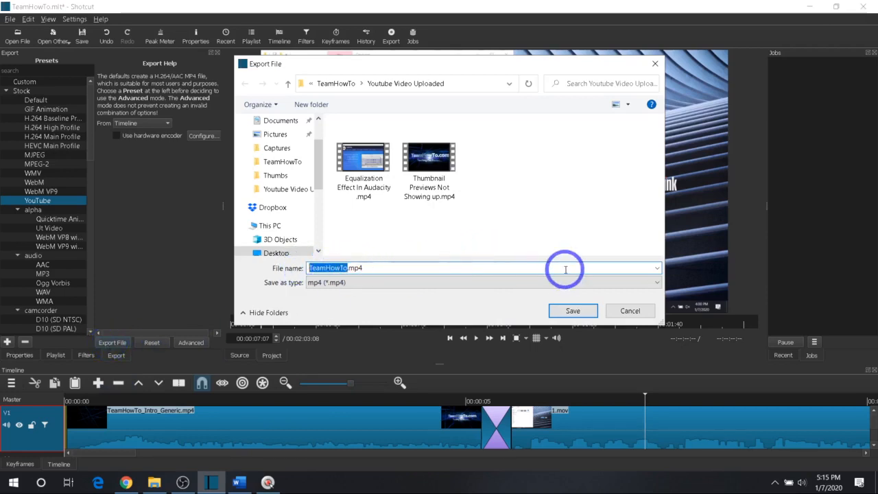
Save the export as 'HOw to create with Shotcut' in Youtube Video Uploaded.
{"action": "type", "text": "HOw to crea.mp4"}
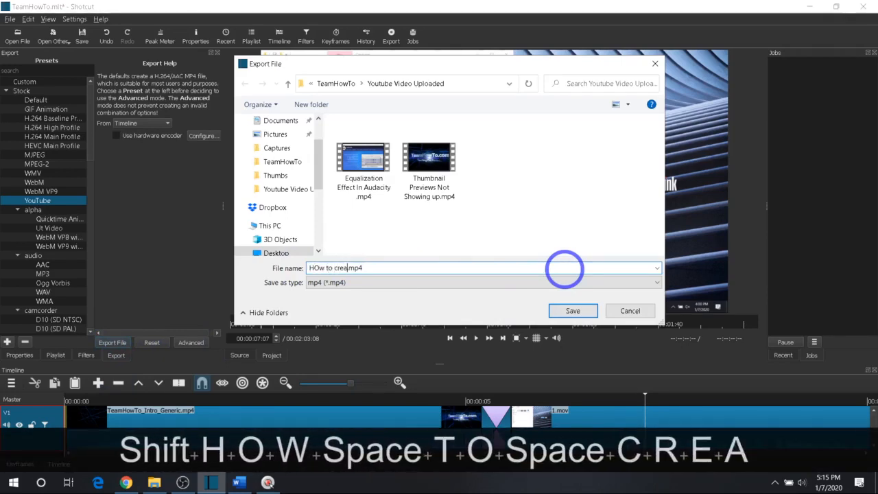
{"action": "type", "text": "te"}
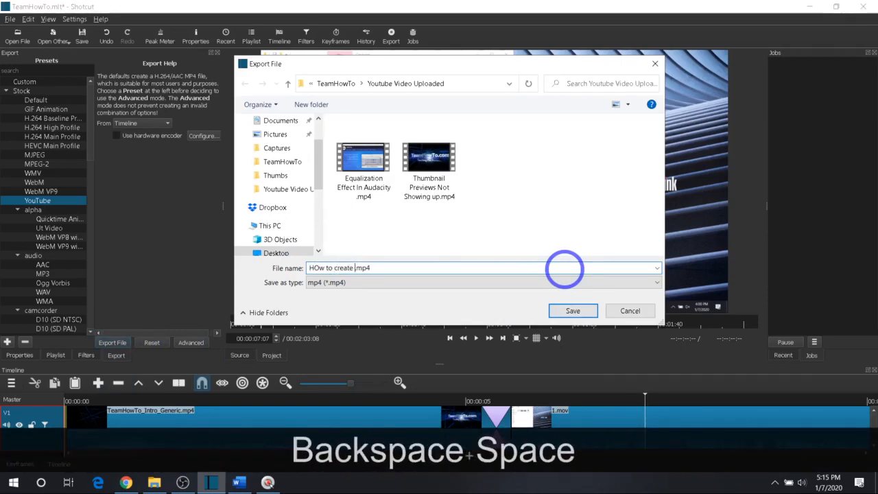
{"action": "type", "text": "with"}
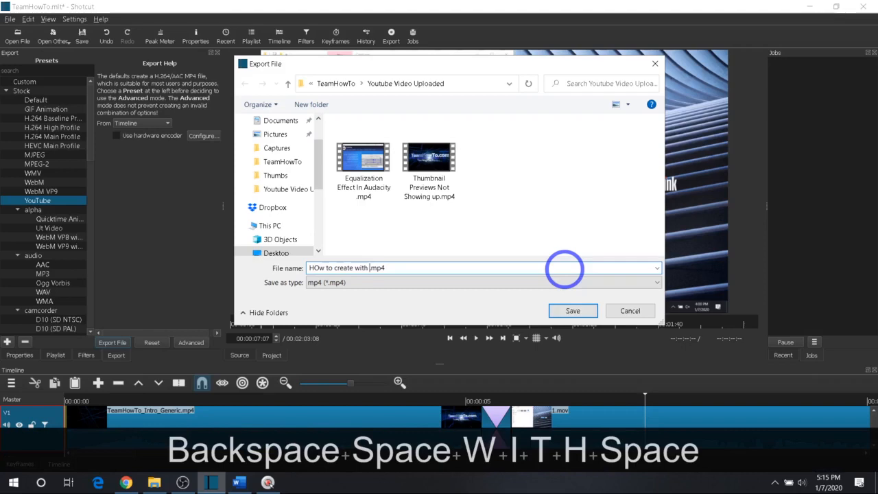
{"action": "type", "text": "Shotcut"}
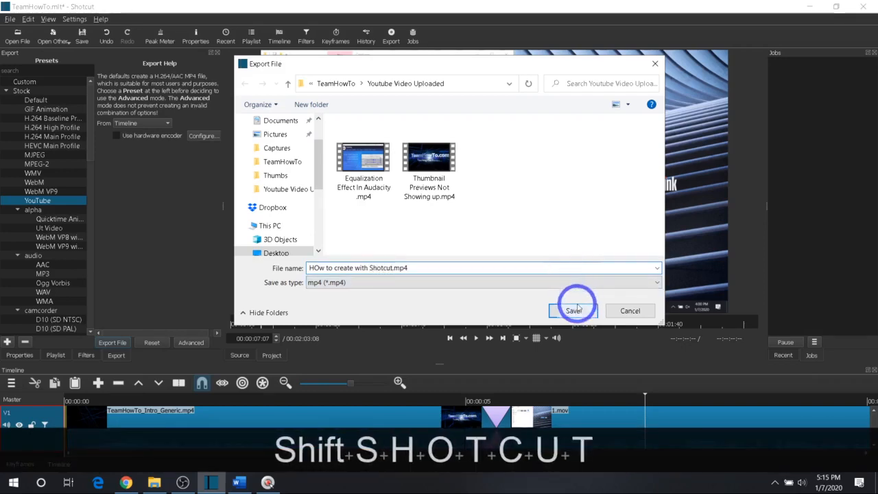
{"action": "left_click", "coordinate": [574, 311]}
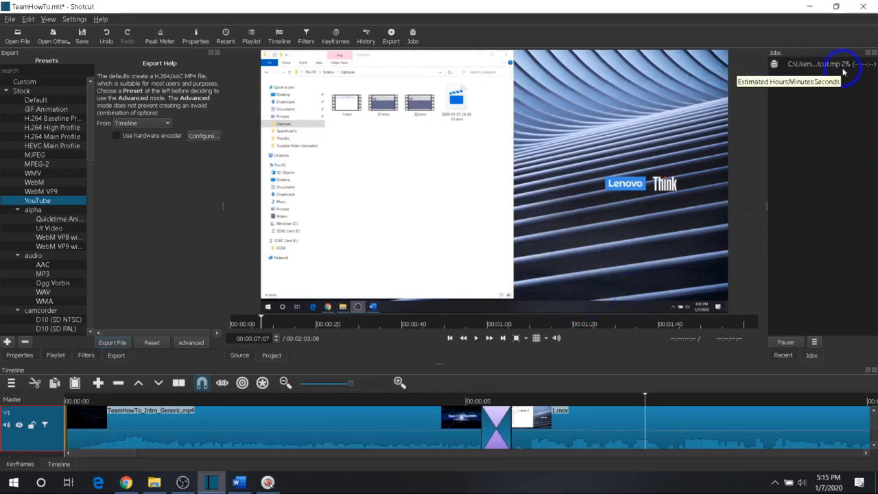
{"action": "mouse_move", "coordinate": [858, 117]}
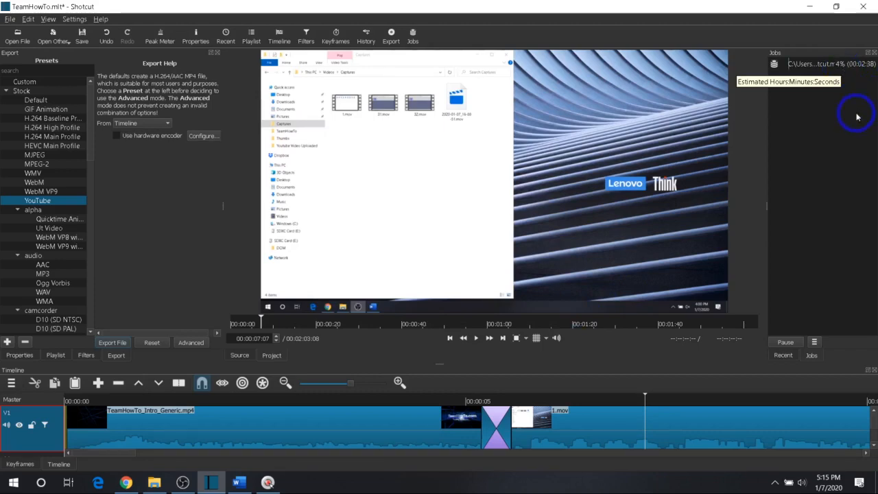
{"action": "mouse_move", "coordinate": [838, 115]}
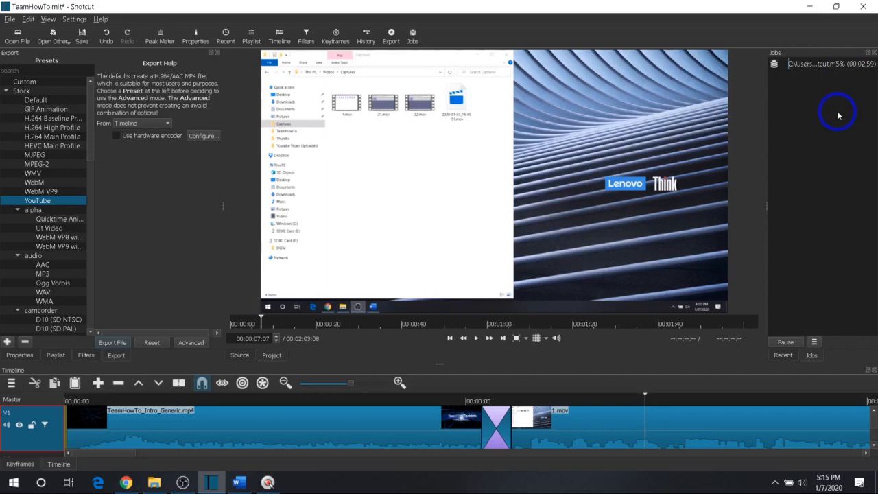
{"action": "mouse_move", "coordinate": [494, 201]}
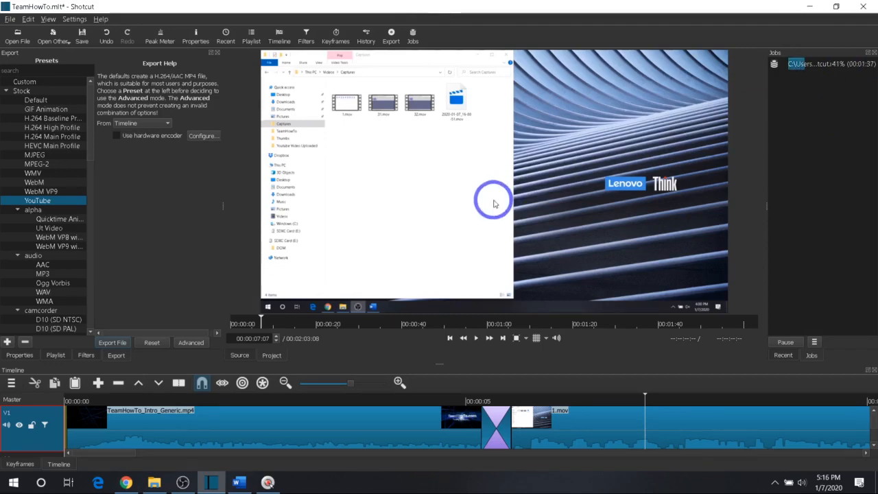
{"action": "mouse_move", "coordinate": [525, 195]}
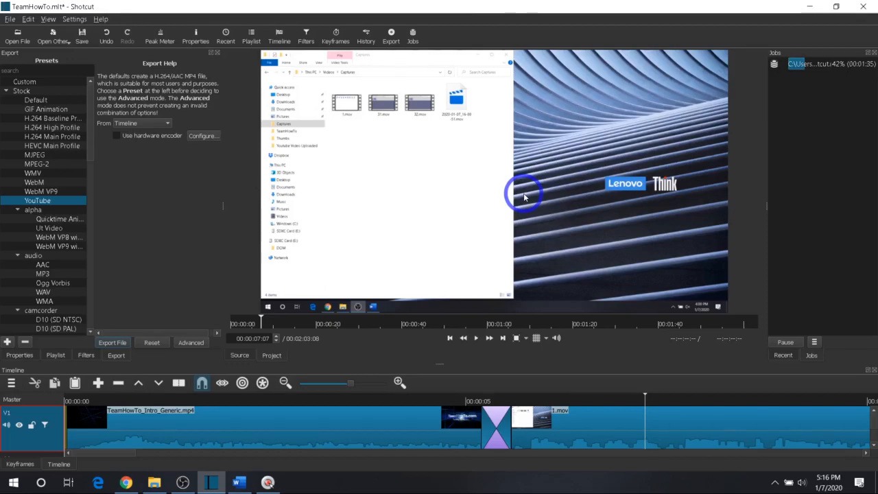